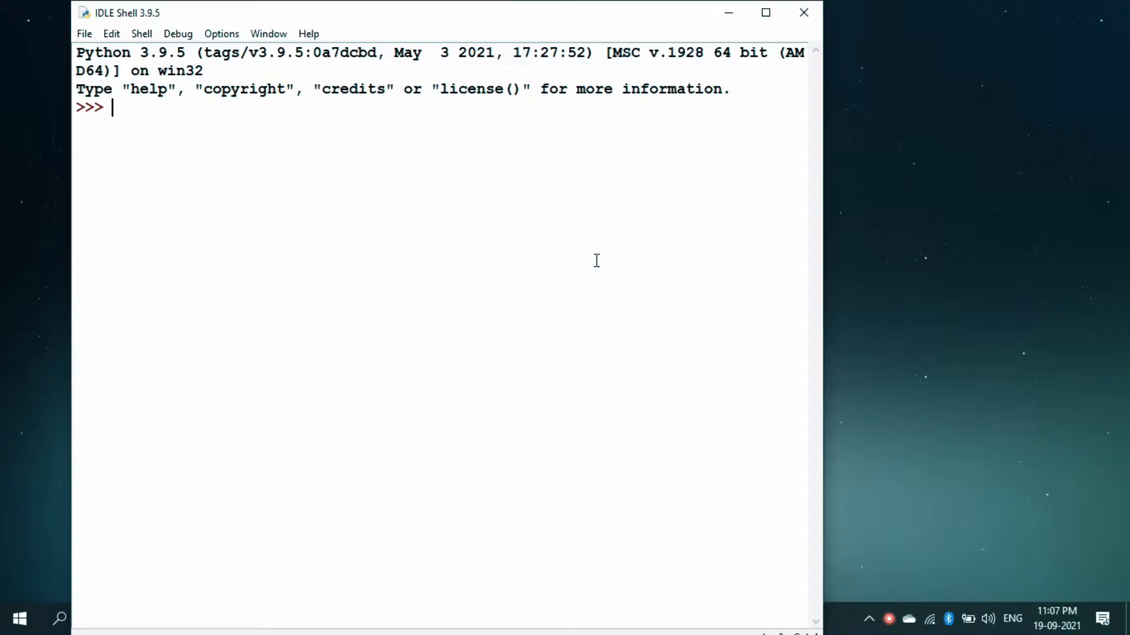
mouse_move(179, 115)
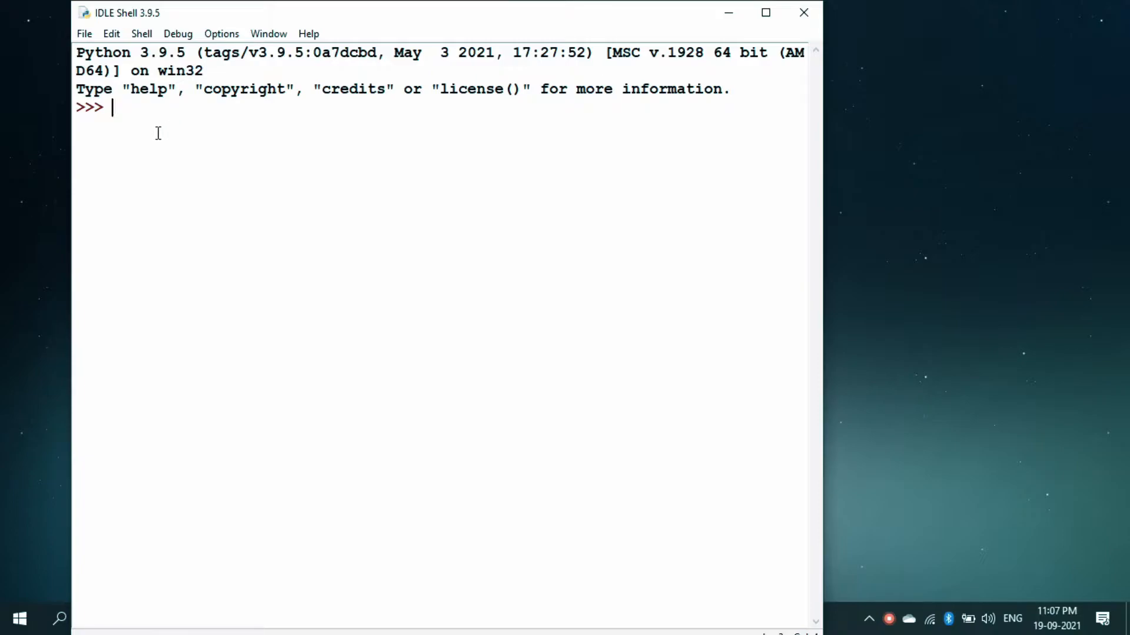
Create a new IDLE script and save it as numpydmo.py in the Python39 folder.
click(83, 33)
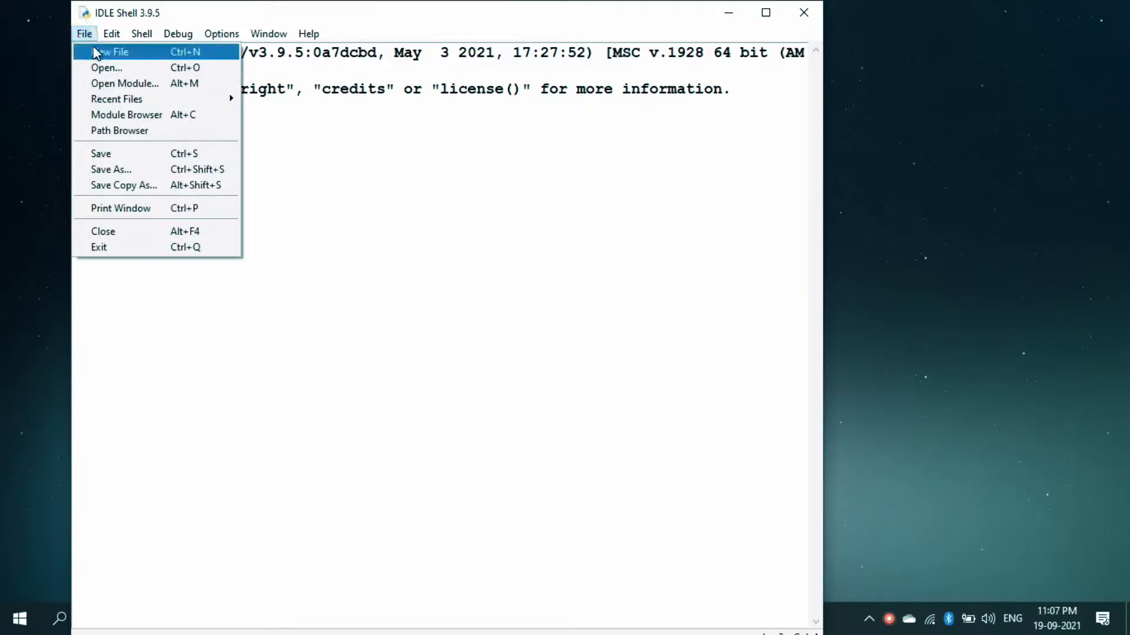
click(112, 50)
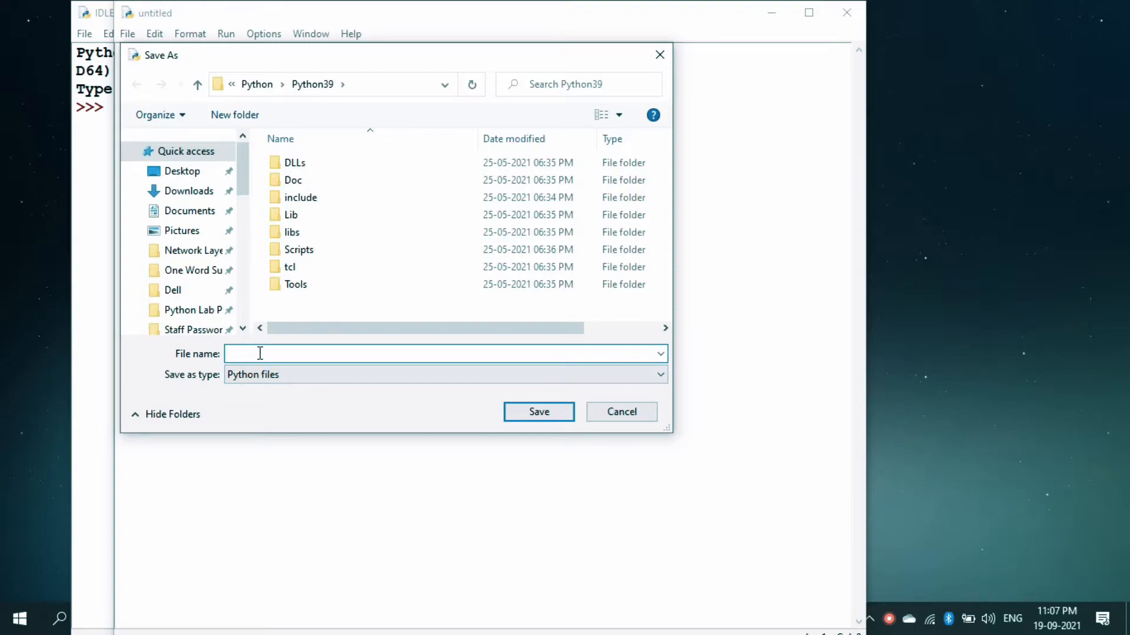
text(numpy)
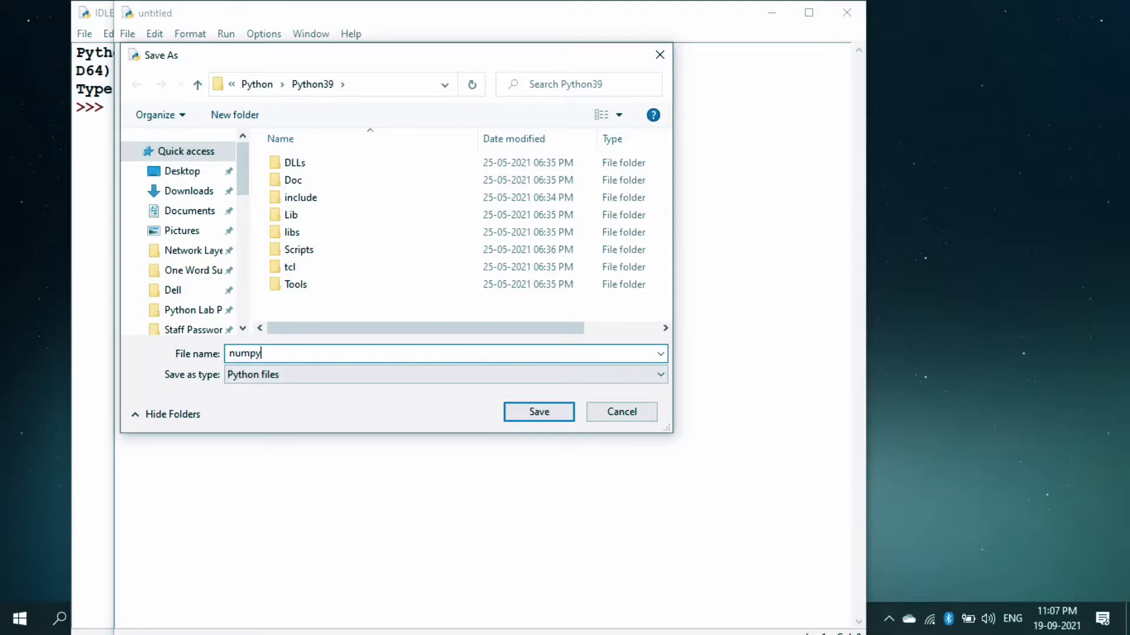
text(dmo)
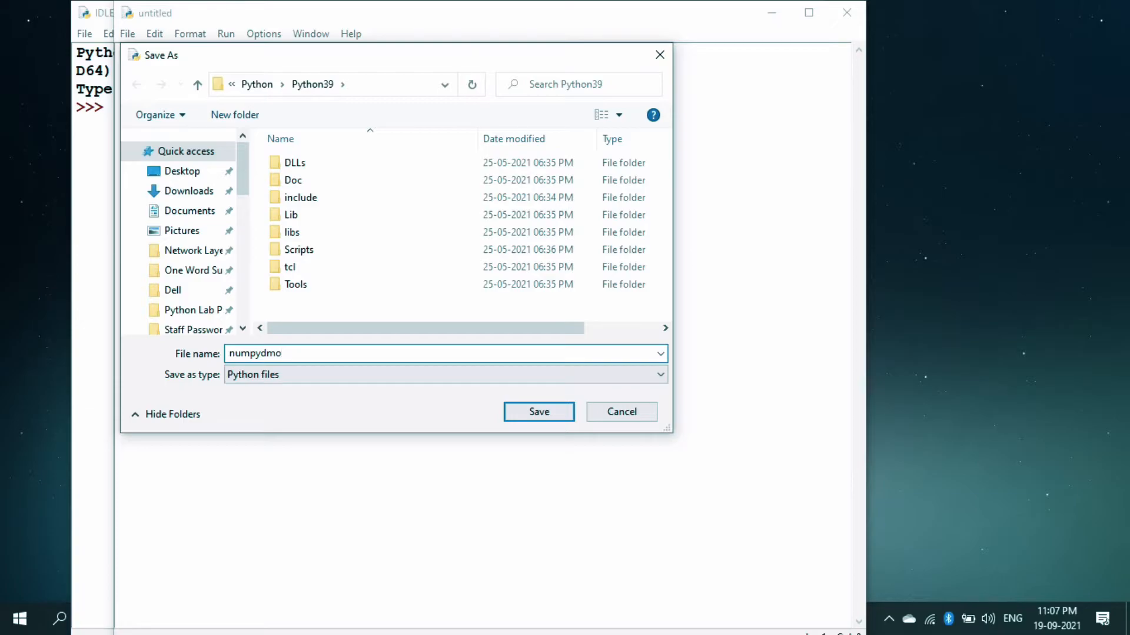
click(538, 412)
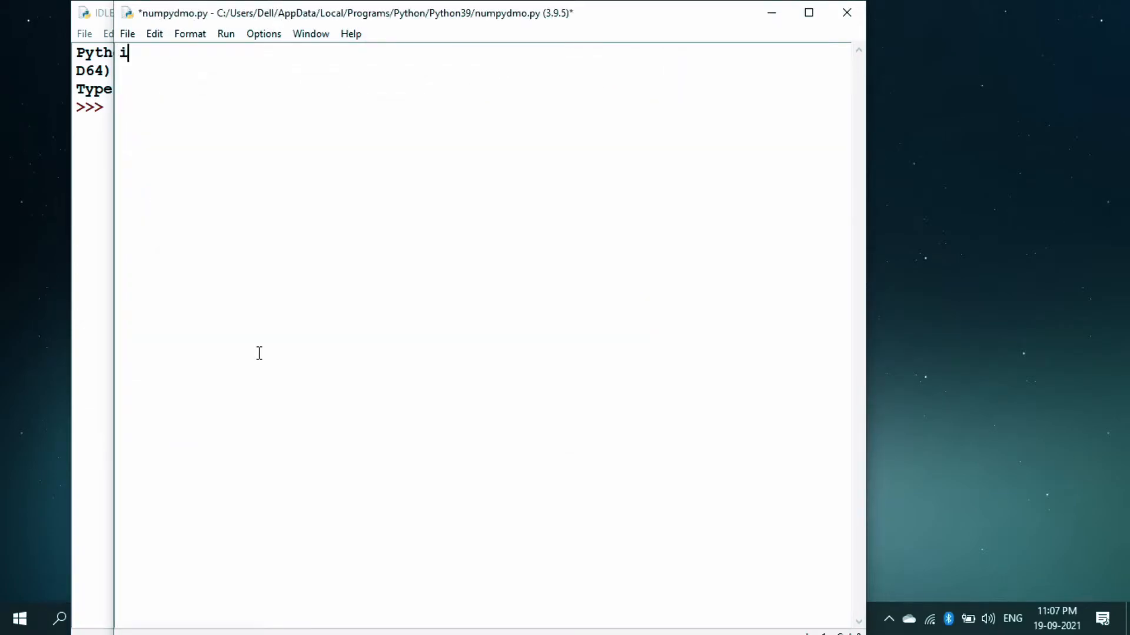
Enter the three lines: import numpy as np, a=np.arange(10), print(a).
text(mport n)
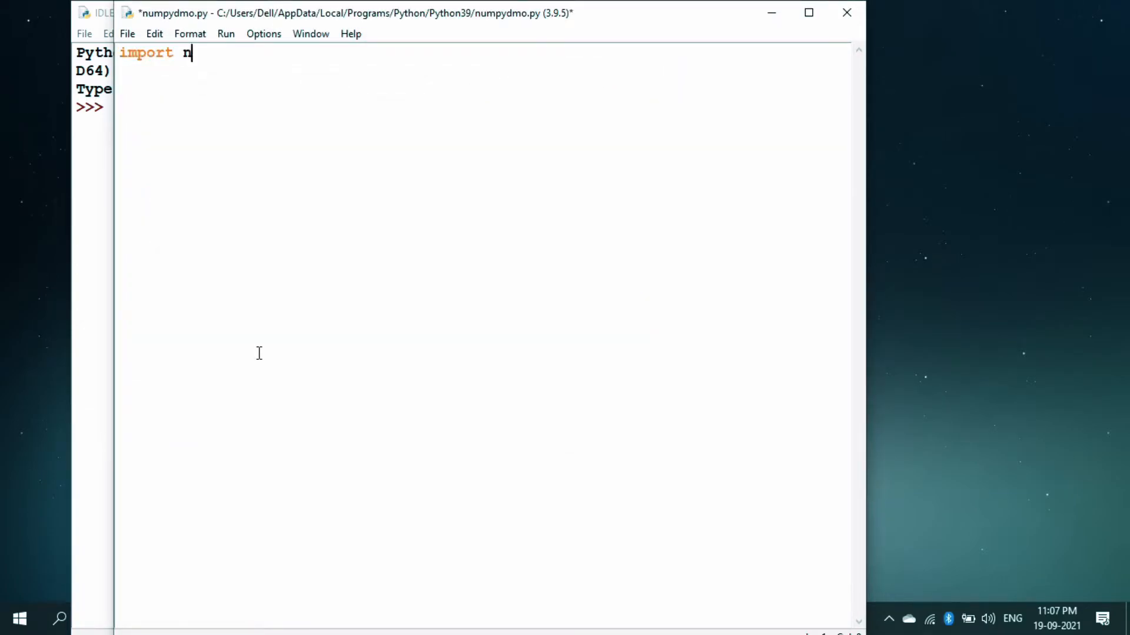
text(umpy a)
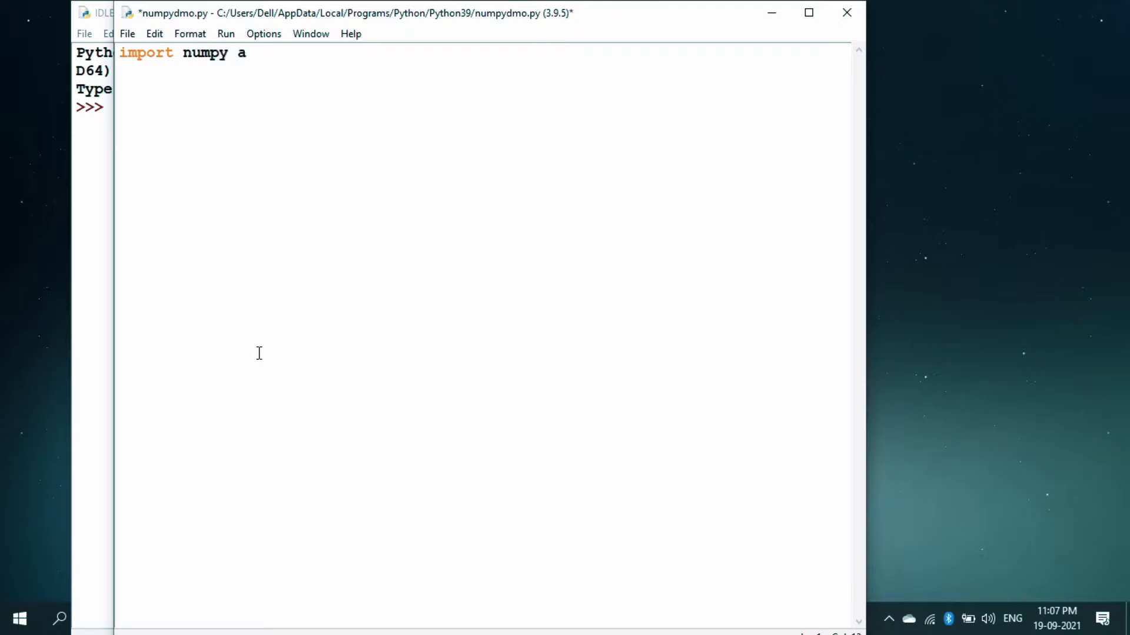
text(s np)
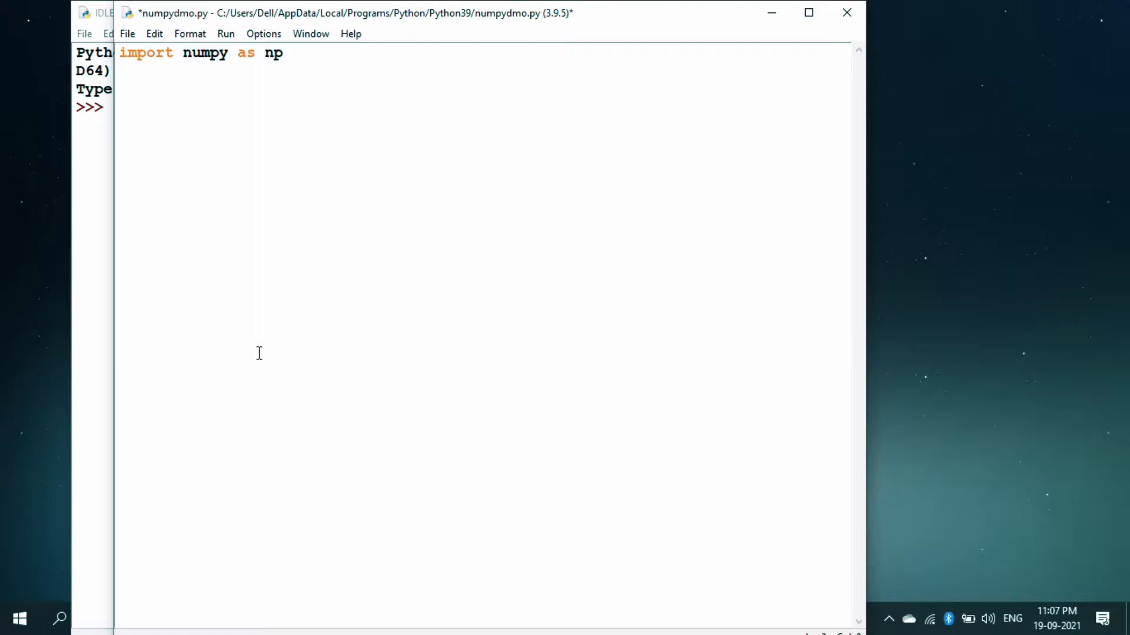
text(a)
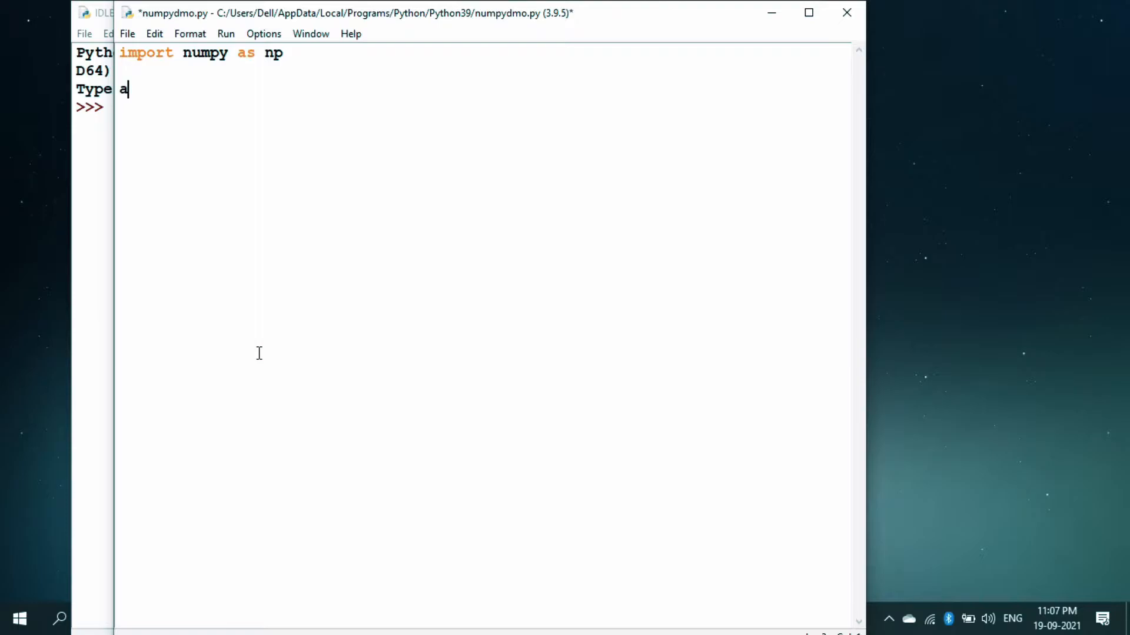
text(=np.)
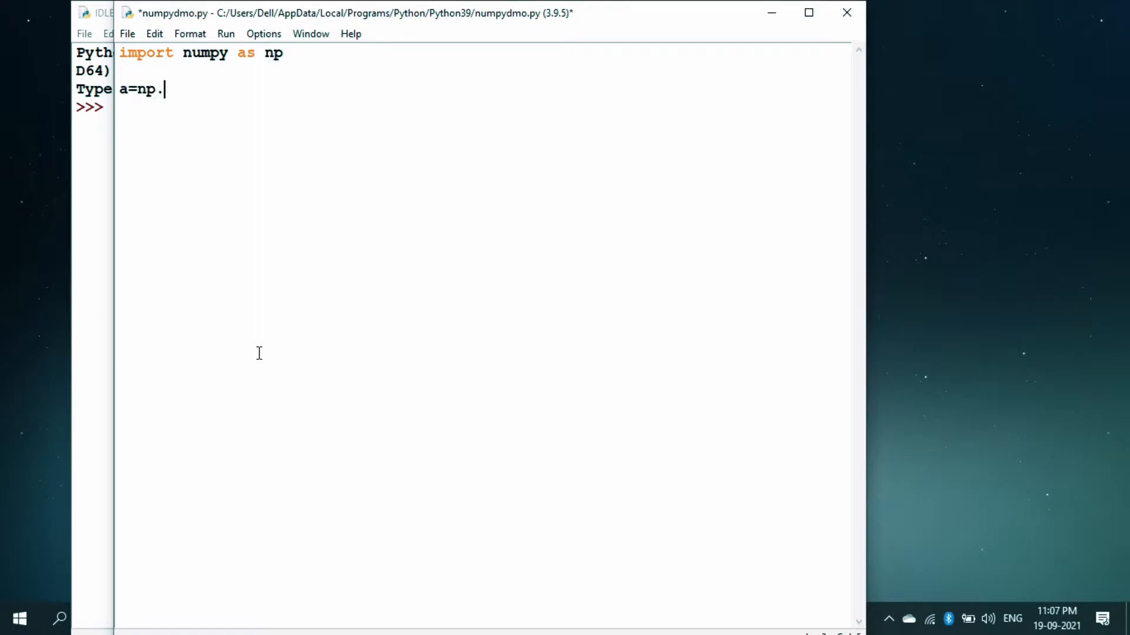
text(arange)
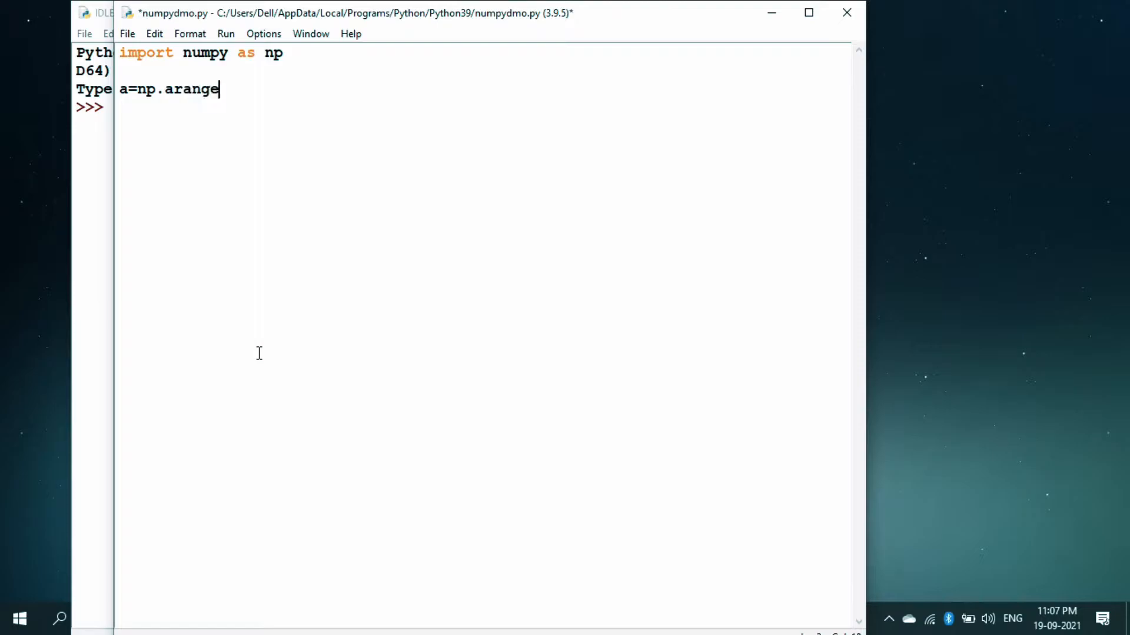
text((10)
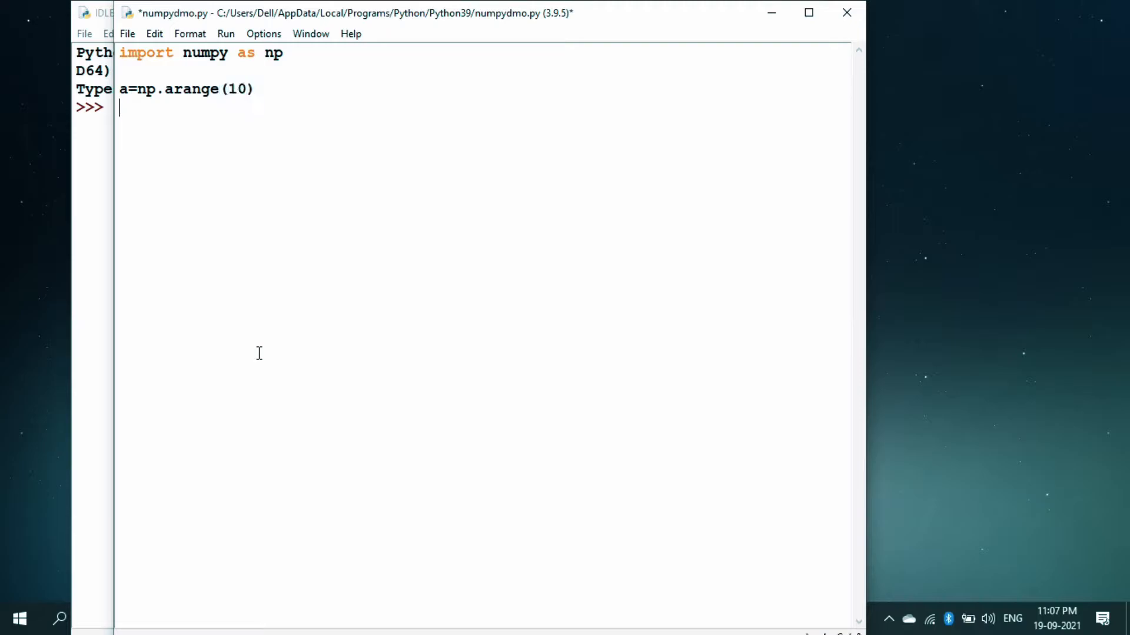
text(print)
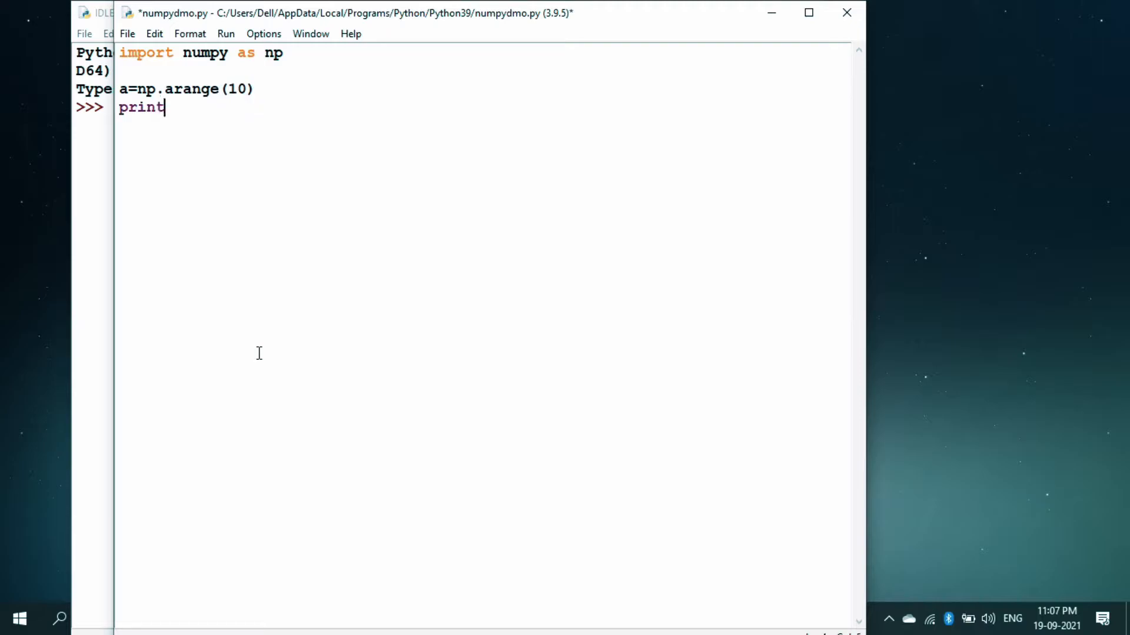
text((a))
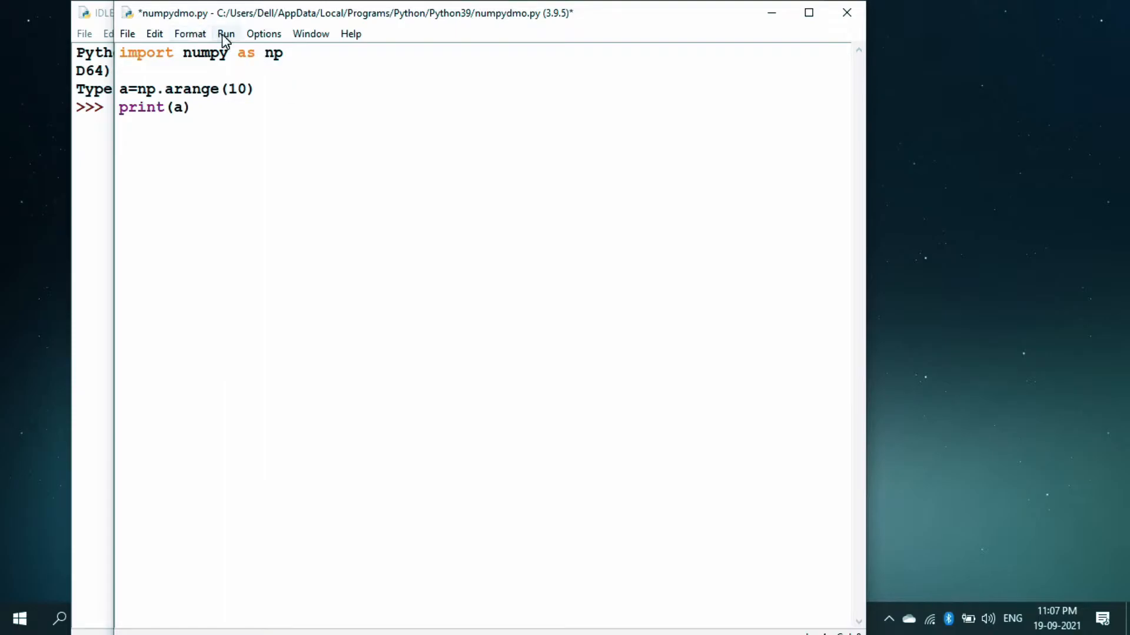
Run numpydmo.py, saving it first; the shell reports ModuleNotFoundError for numpy.
click(226, 33)
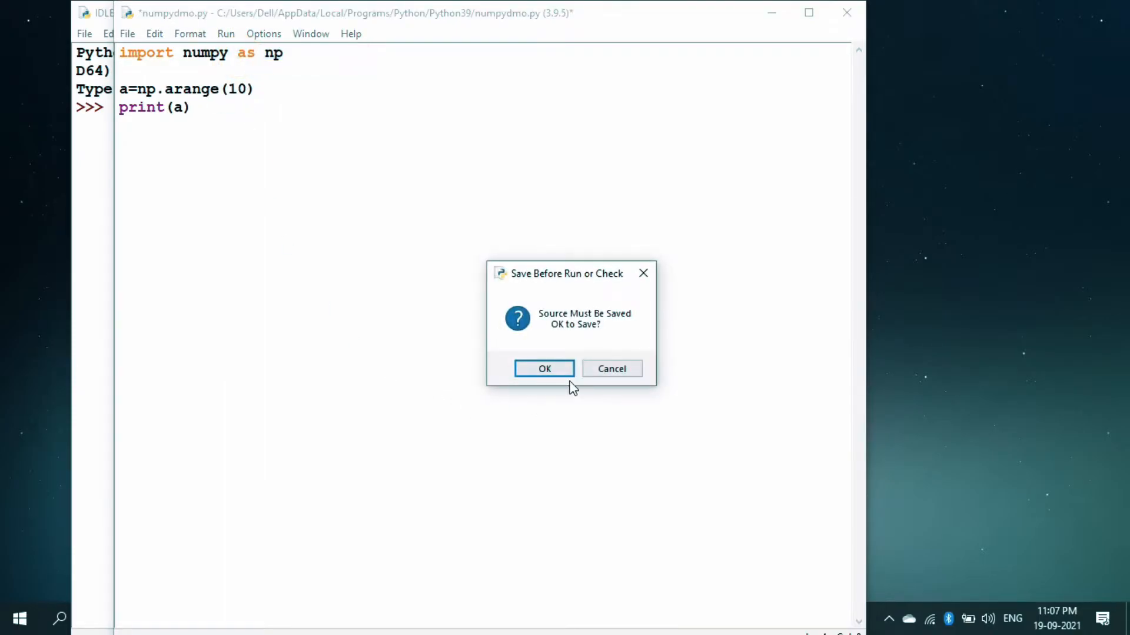
click(544, 369)
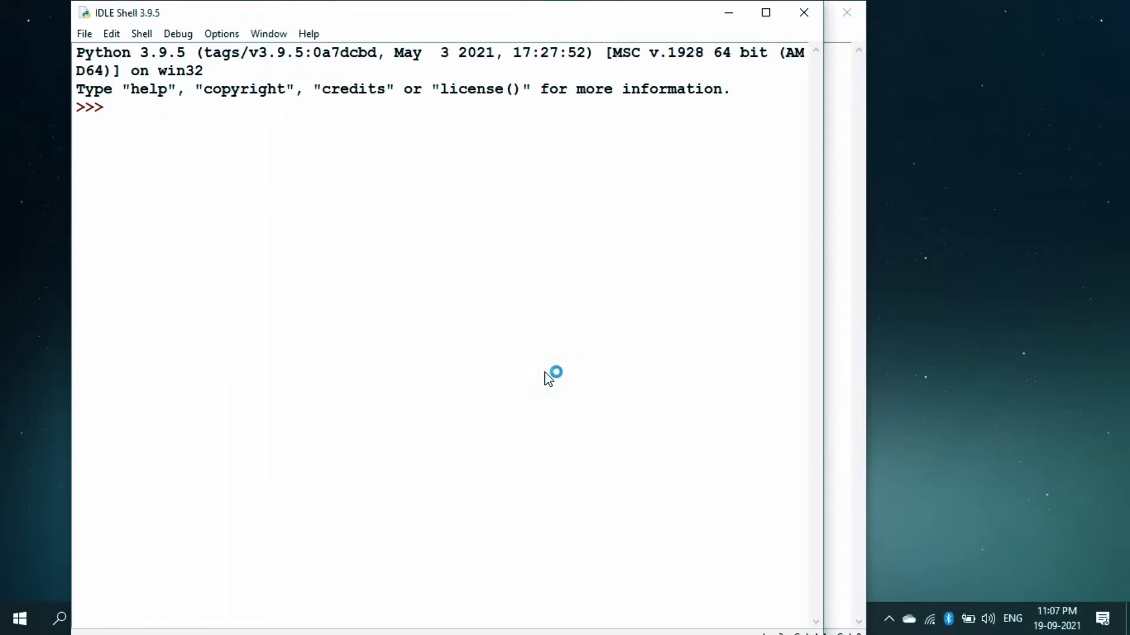
key(F5)
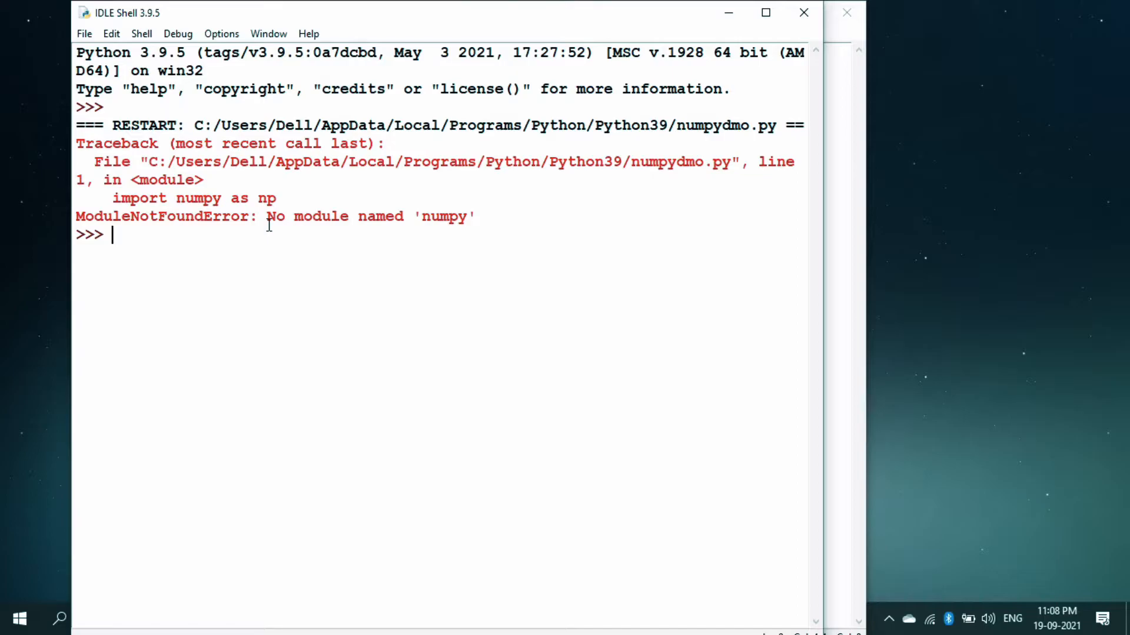
mouse_move(247, 204)
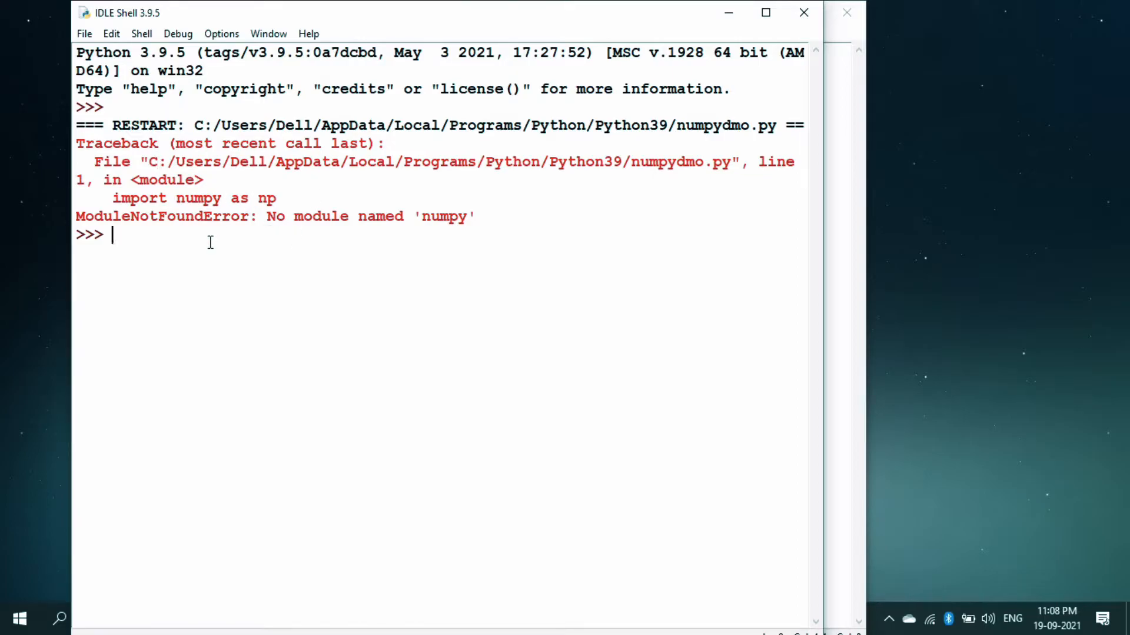
mouse_move(127, 254)
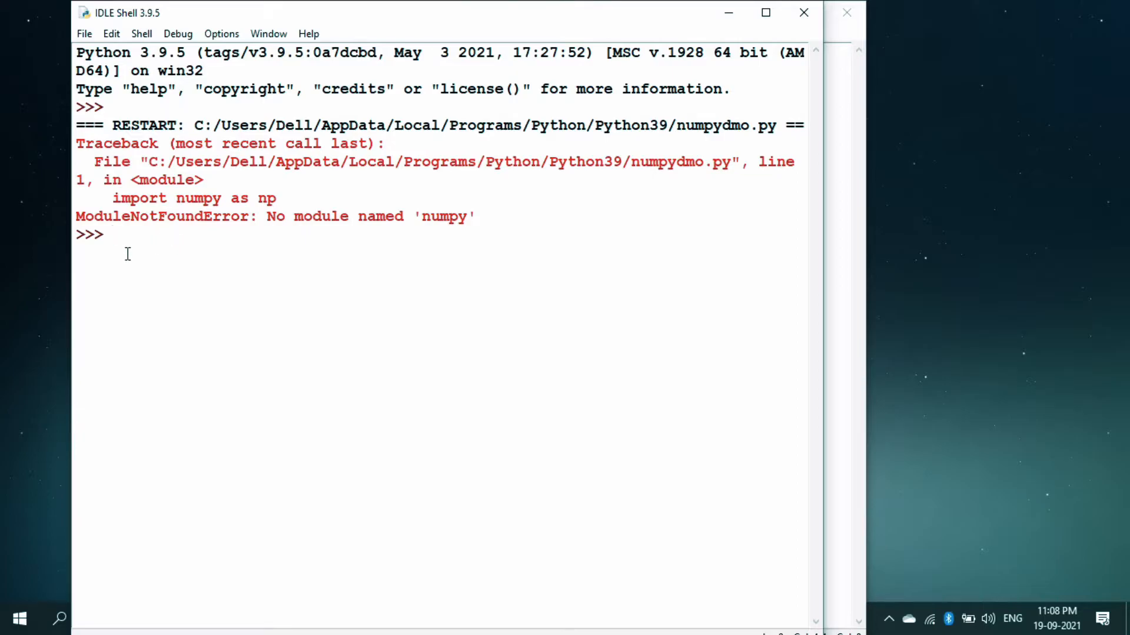
mouse_move(110, 207)
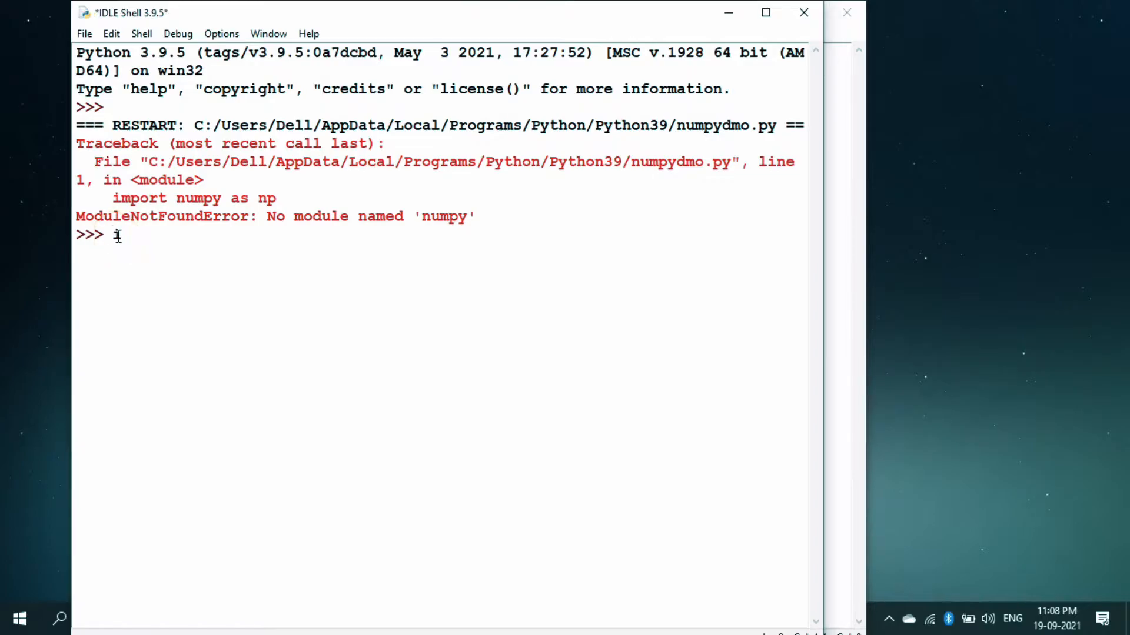
Import sys and evaluate sys.executable to show the Python39\pythonw.exe interpreter path.
text(import sy)
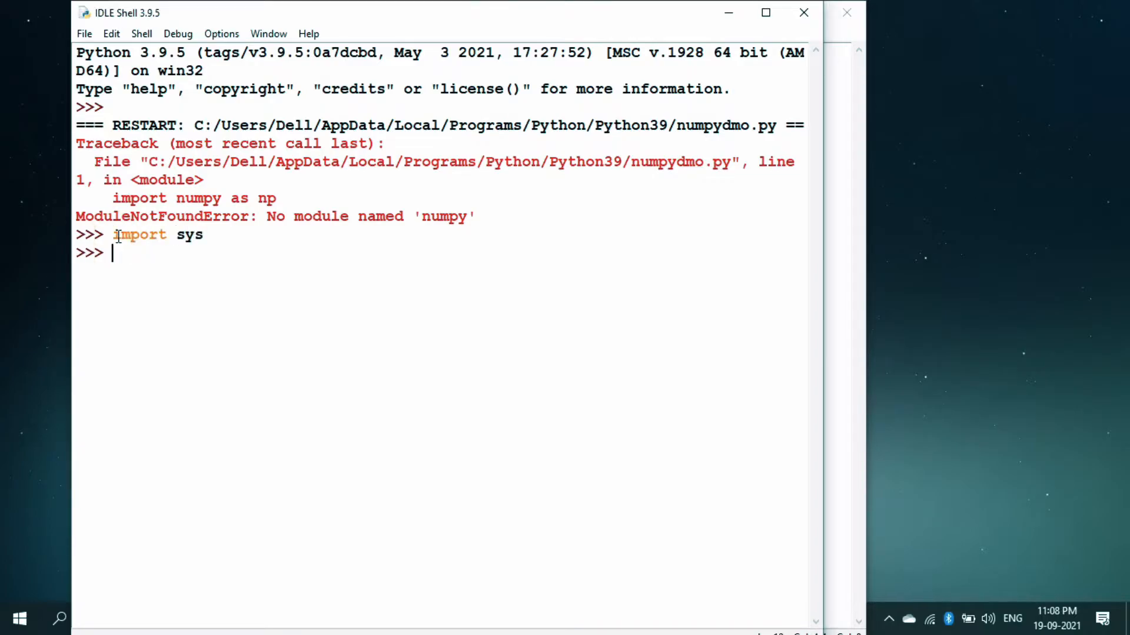
text(sys.e)
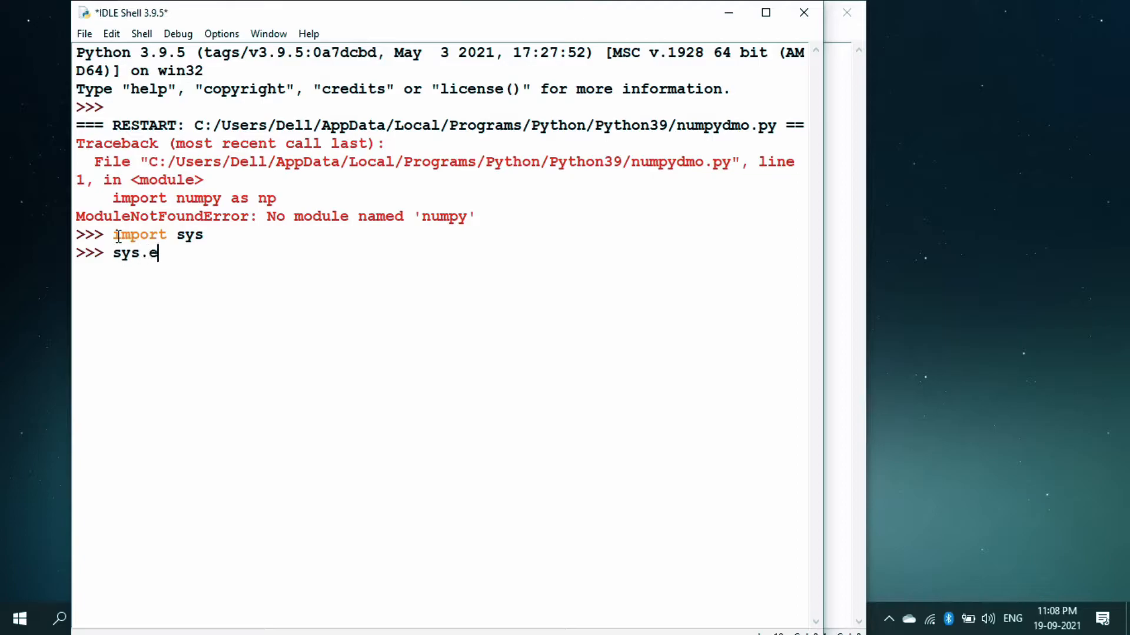
text(xecuta)
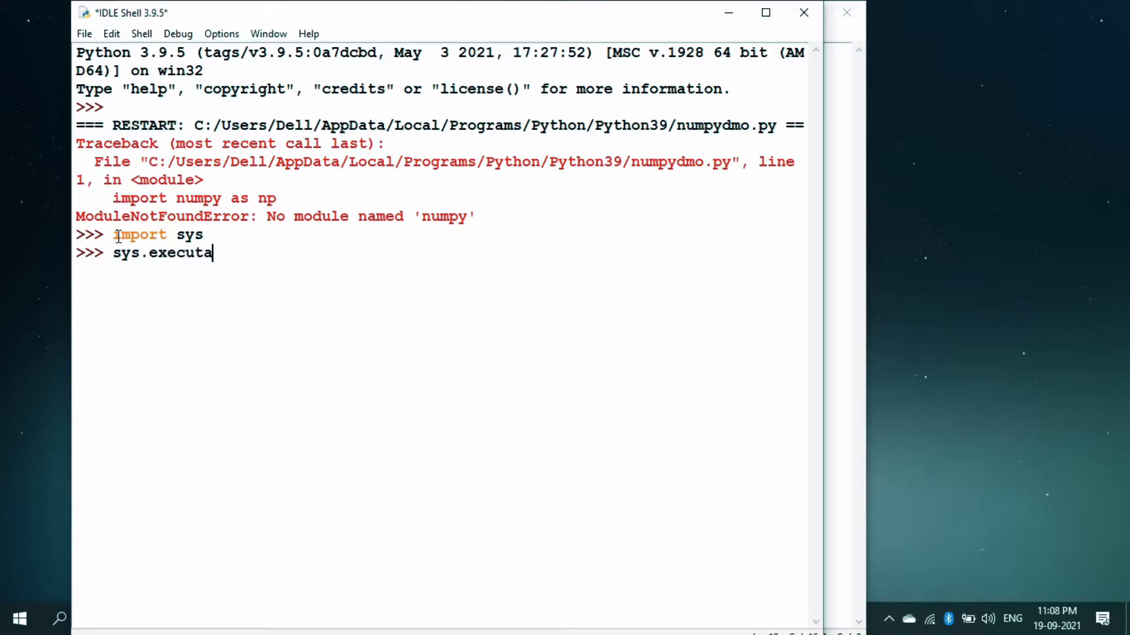
key(Return)
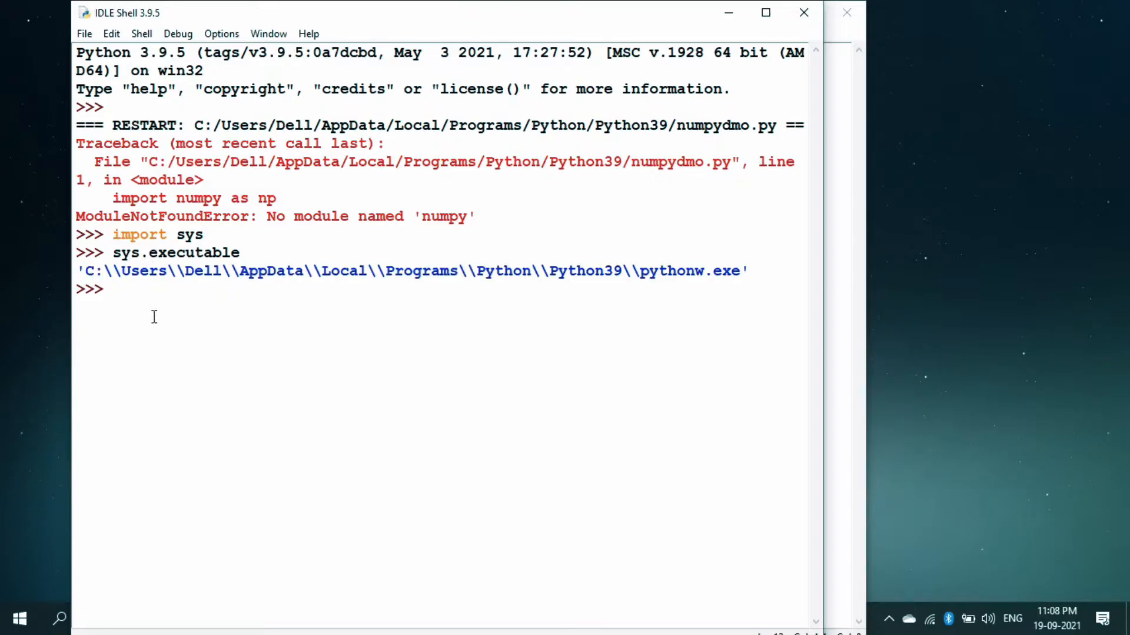
mouse_move(211, 280)
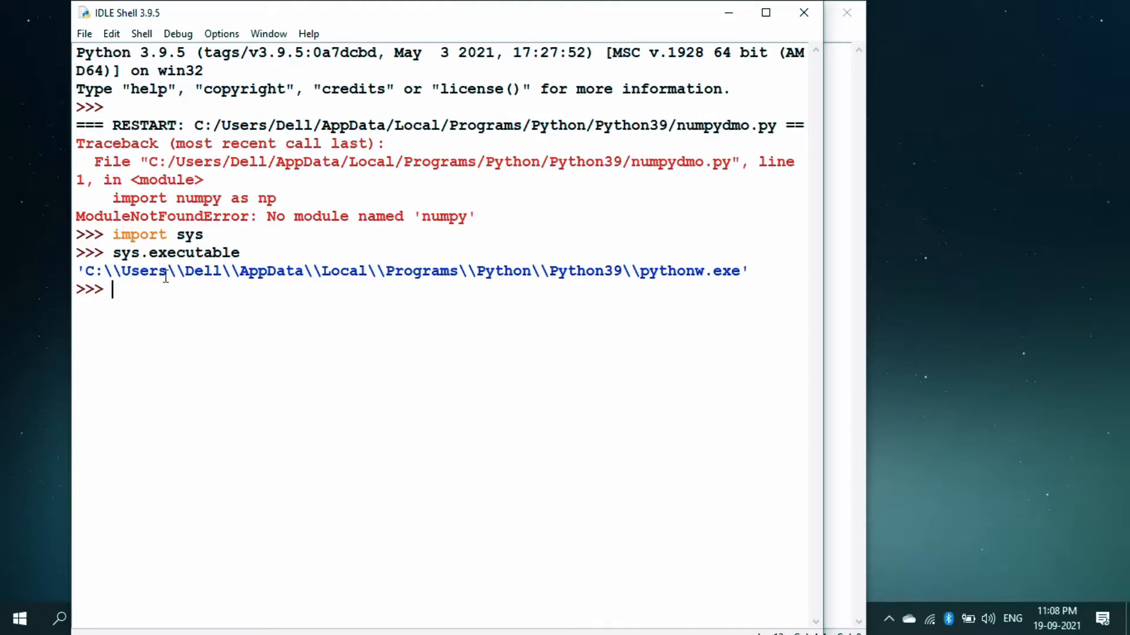
mouse_move(346, 268)
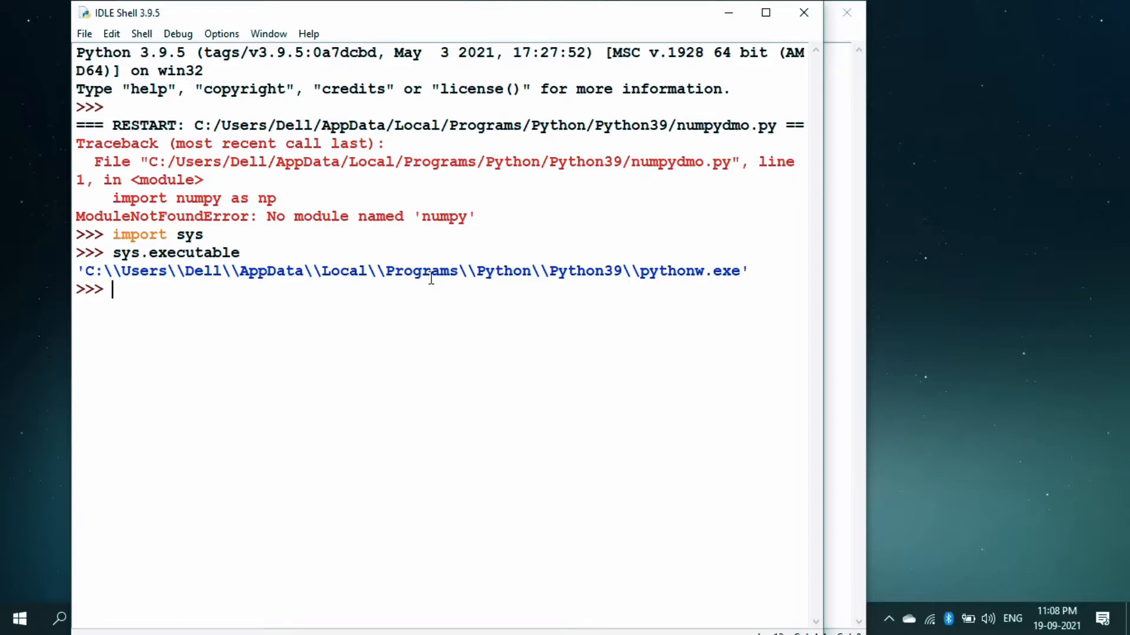
mouse_move(529, 280)
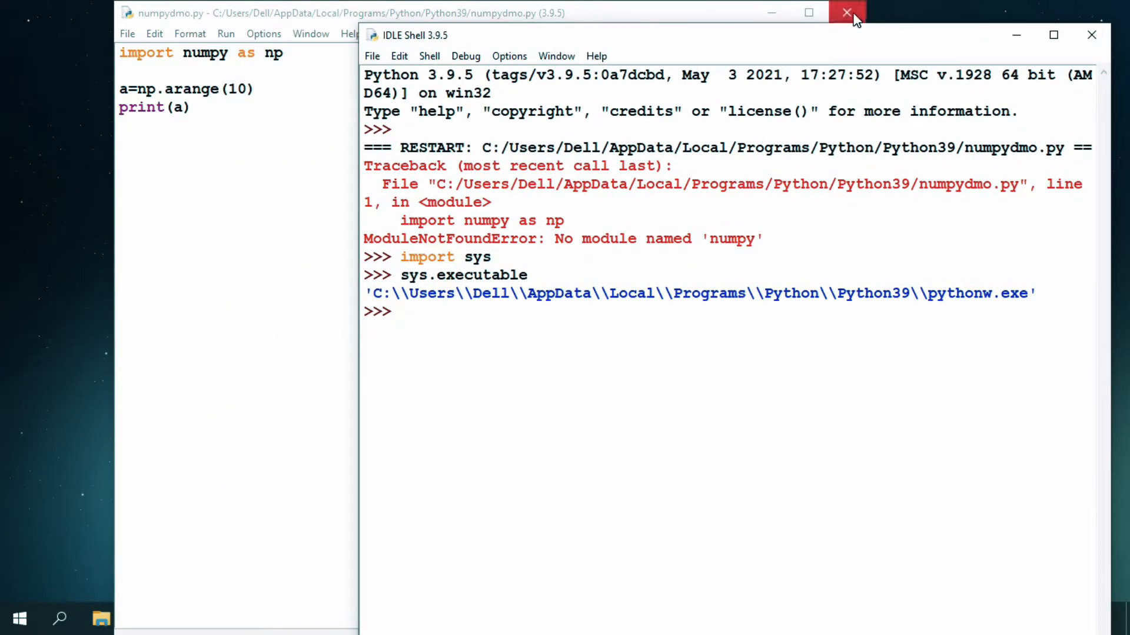
Close the script editor and browse File Explorer into AppData\Local.
click(846, 13)
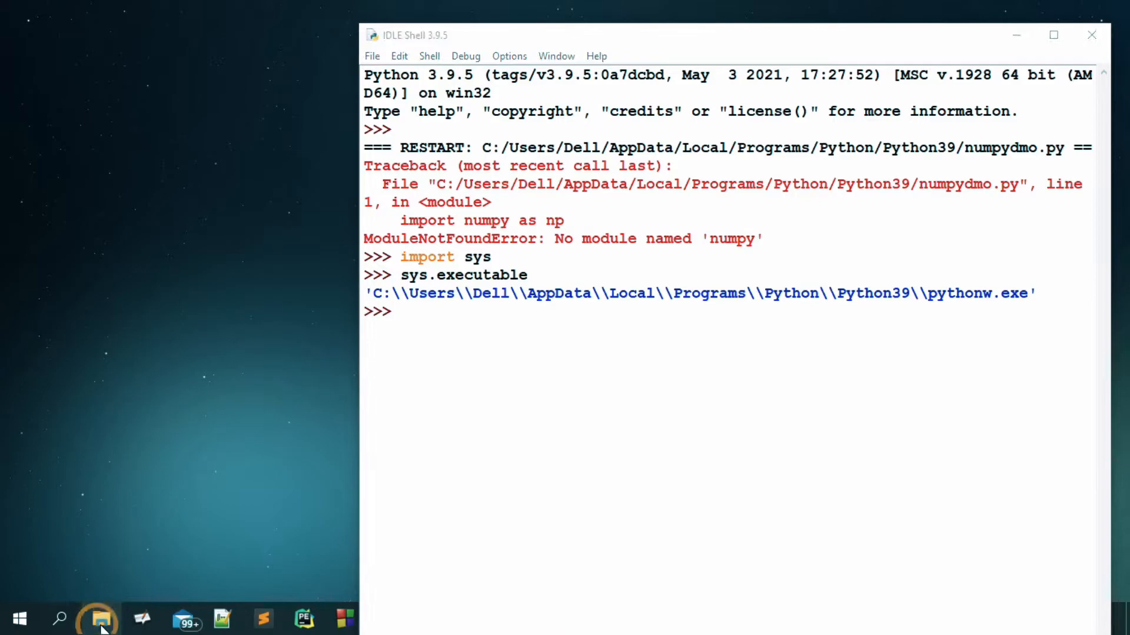
click(101, 619)
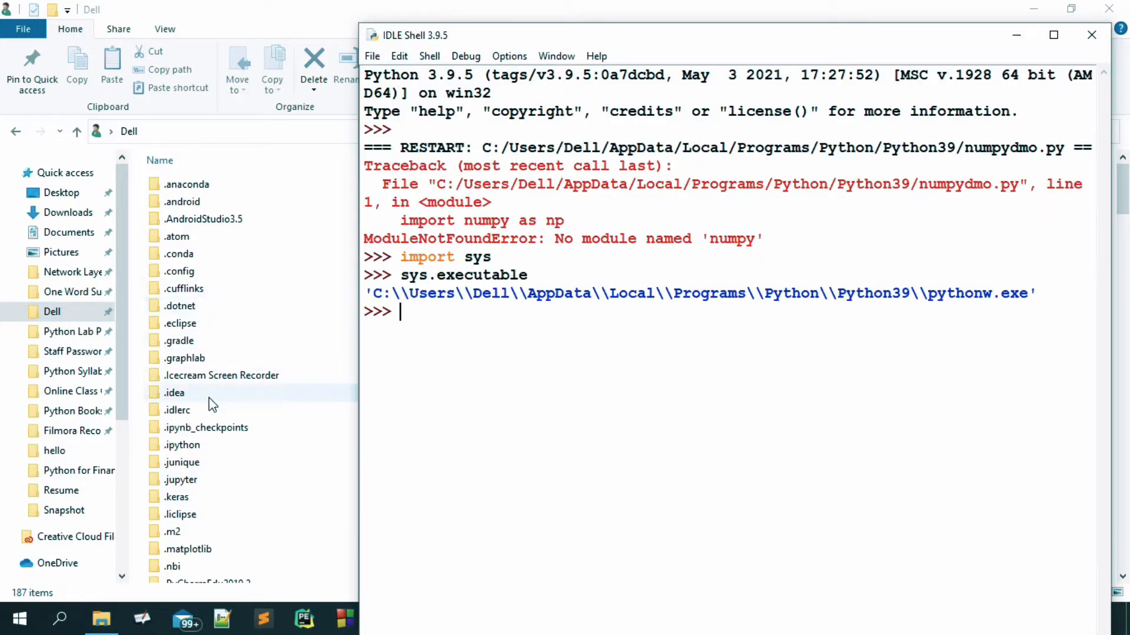
scroll(down, 3)
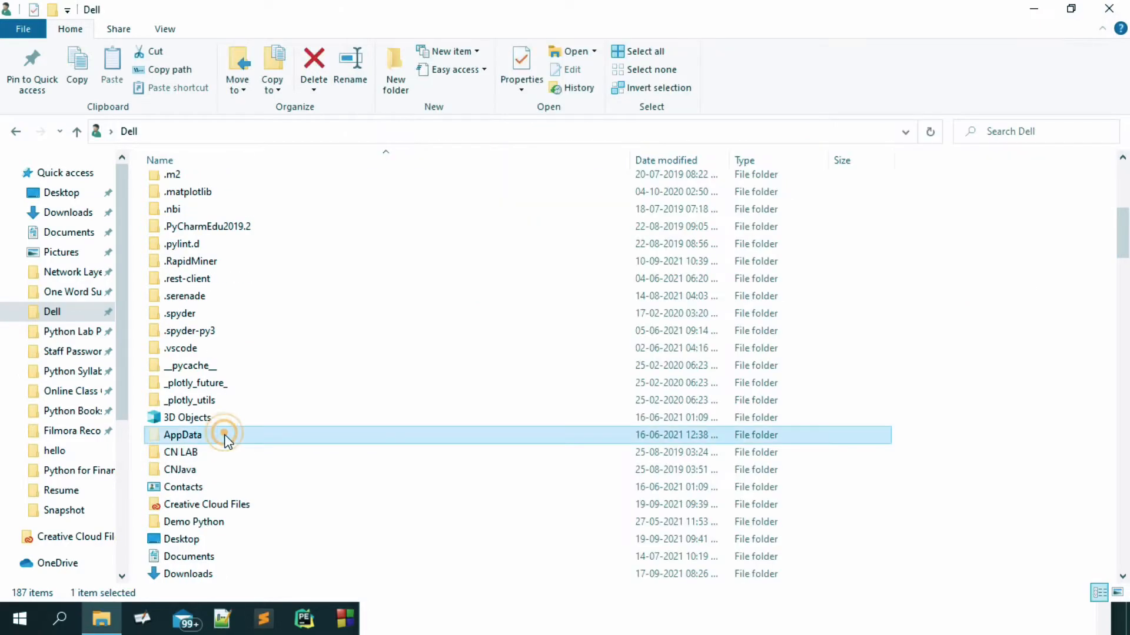
double_click(183, 434)
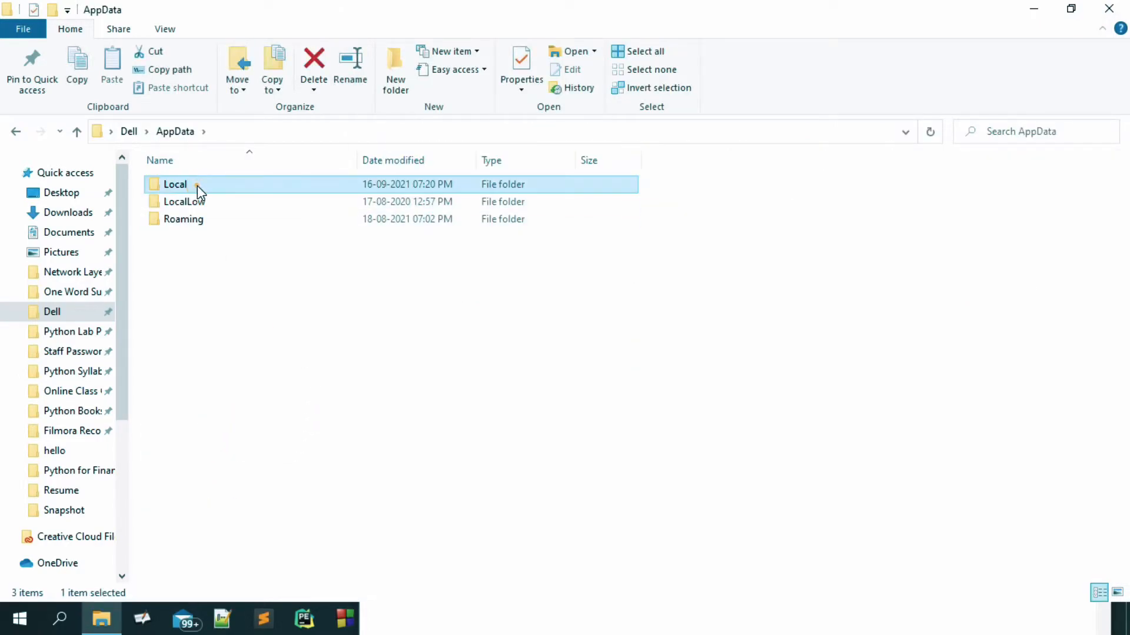
double_click(176, 184)
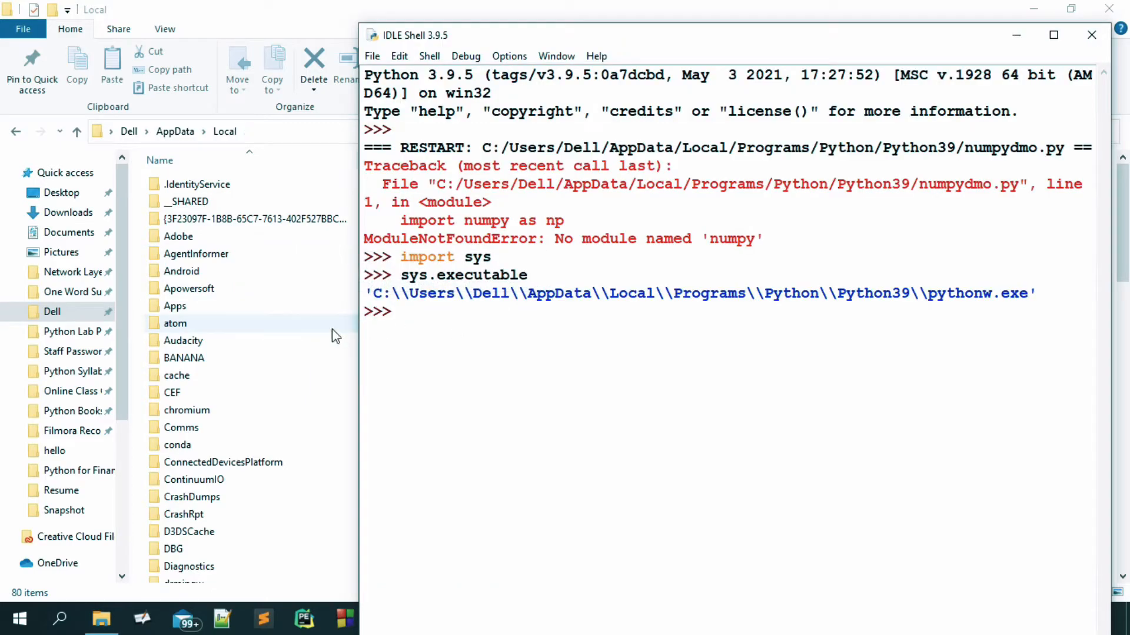
Continue through Programs\Python\Python39 into the Scripts folder holding pip.
scroll(down, 3)
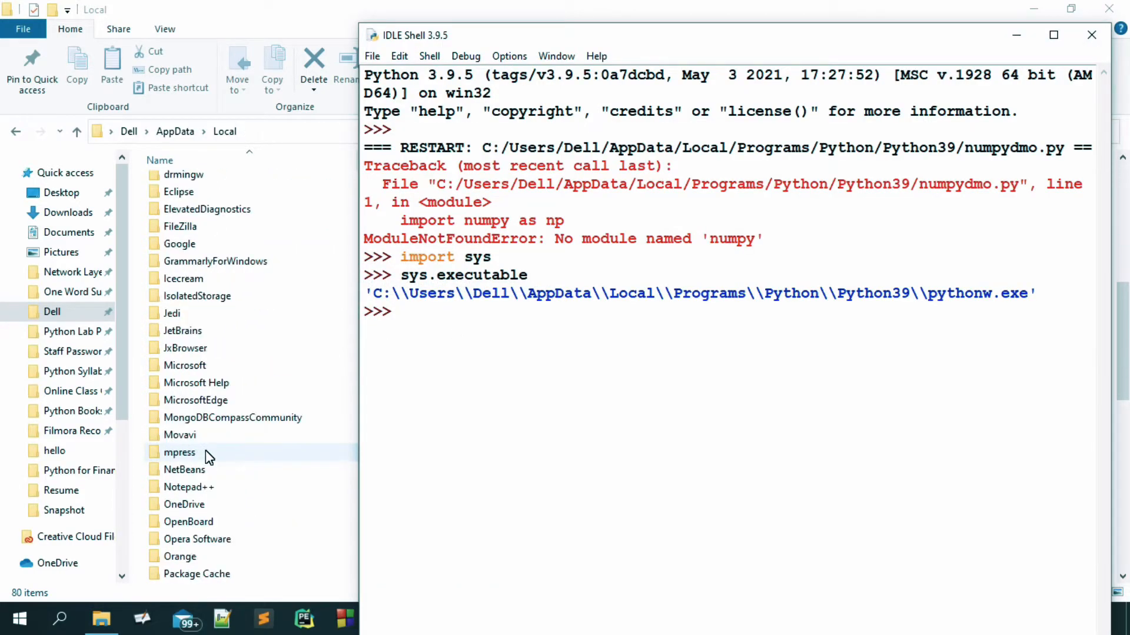
scroll(down, 3)
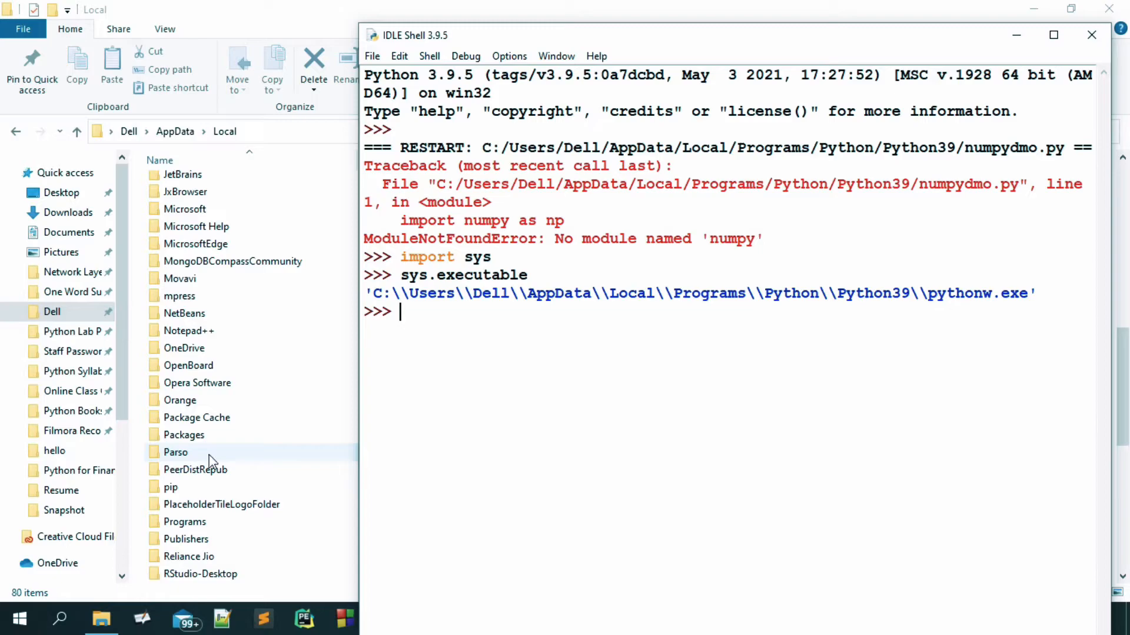
double_click(185, 521)
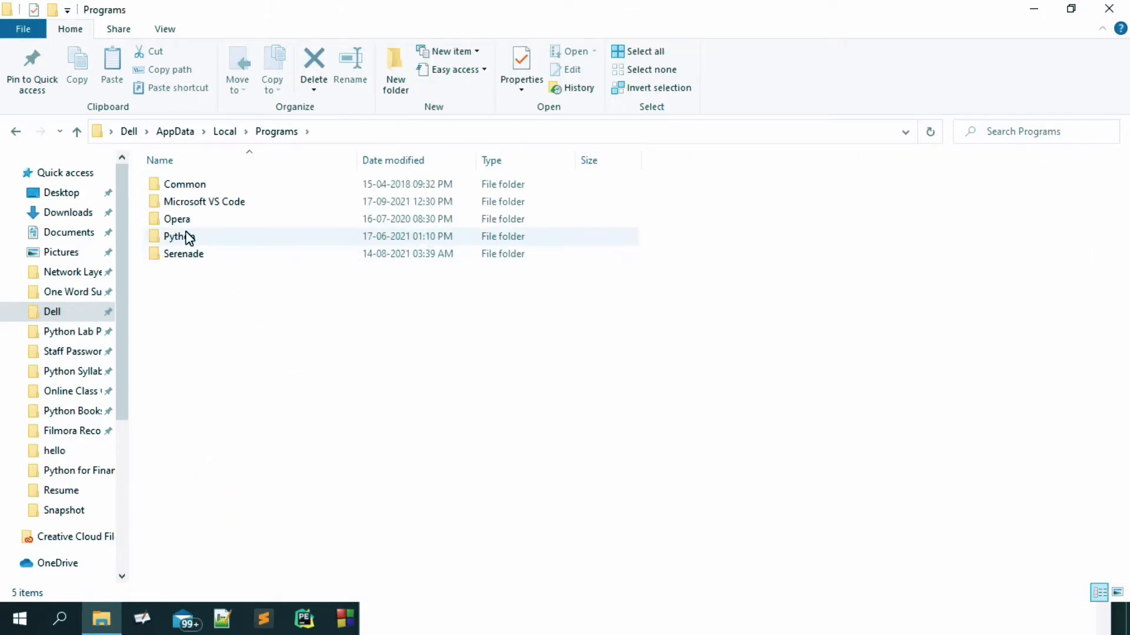
double_click(175, 236)
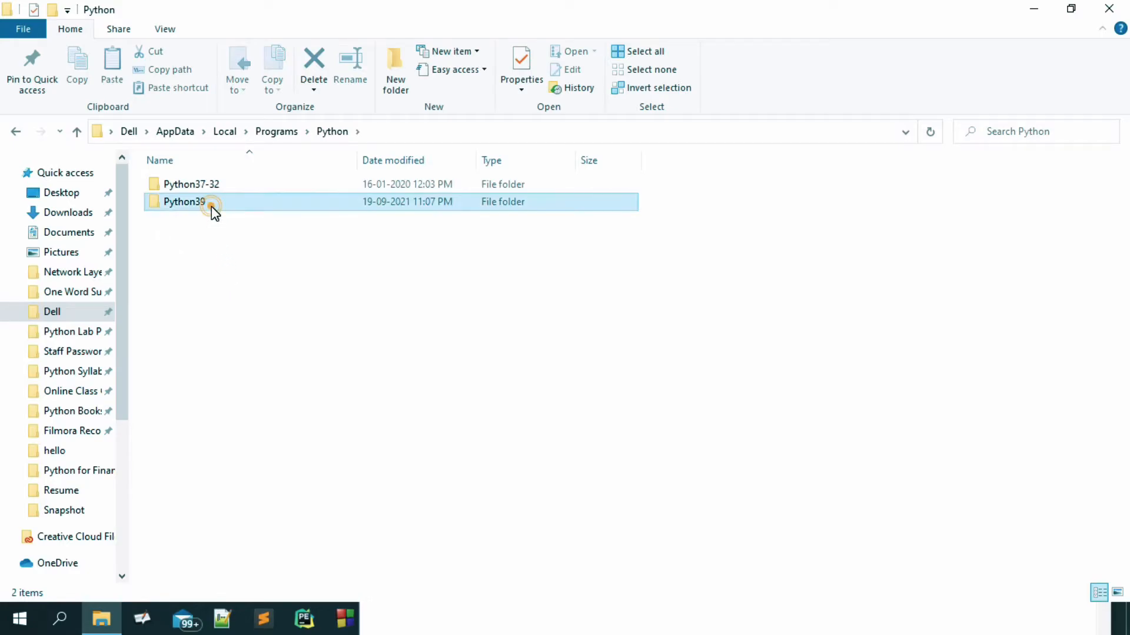
double_click(185, 201)
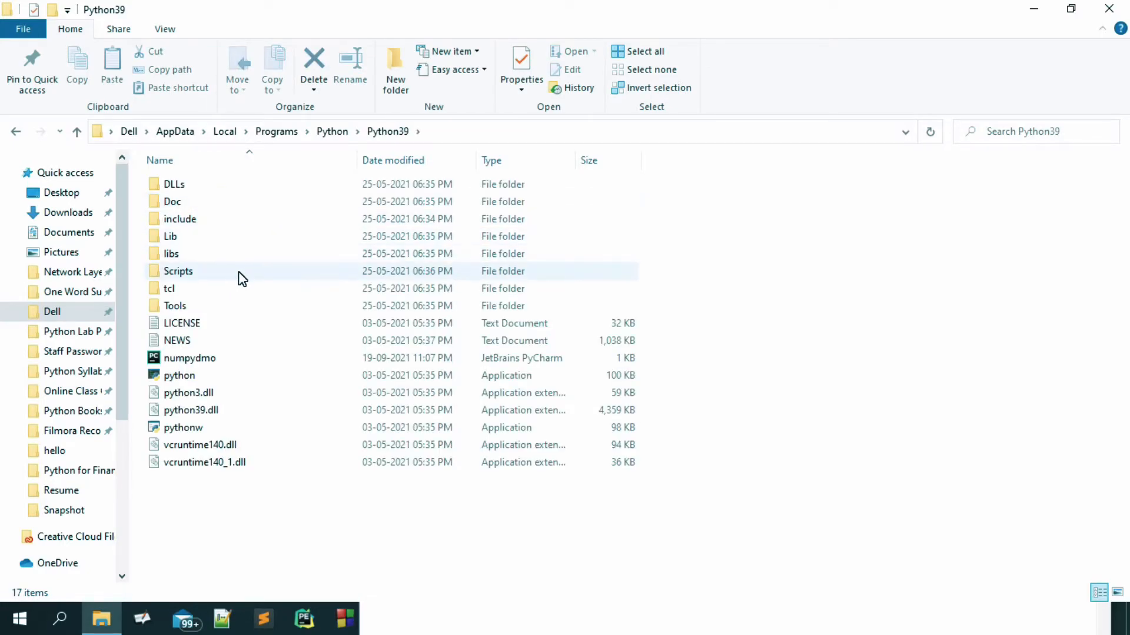
double_click(178, 270)
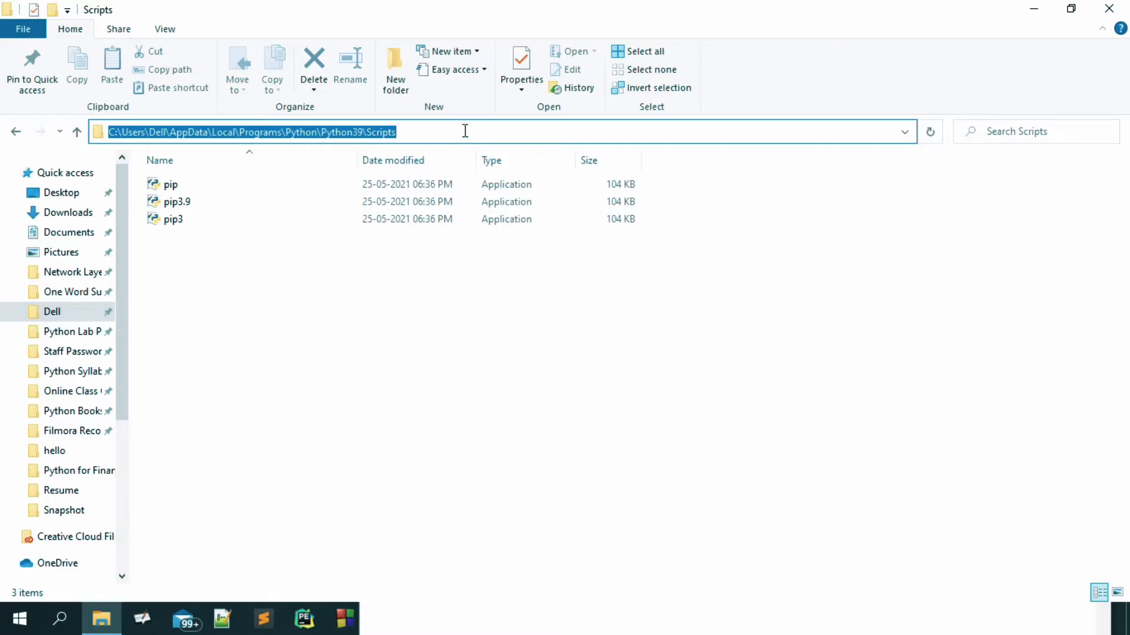
Launch a Command Prompt from the address bar with cmd, starting in the Scripts folder.
text(cmd)
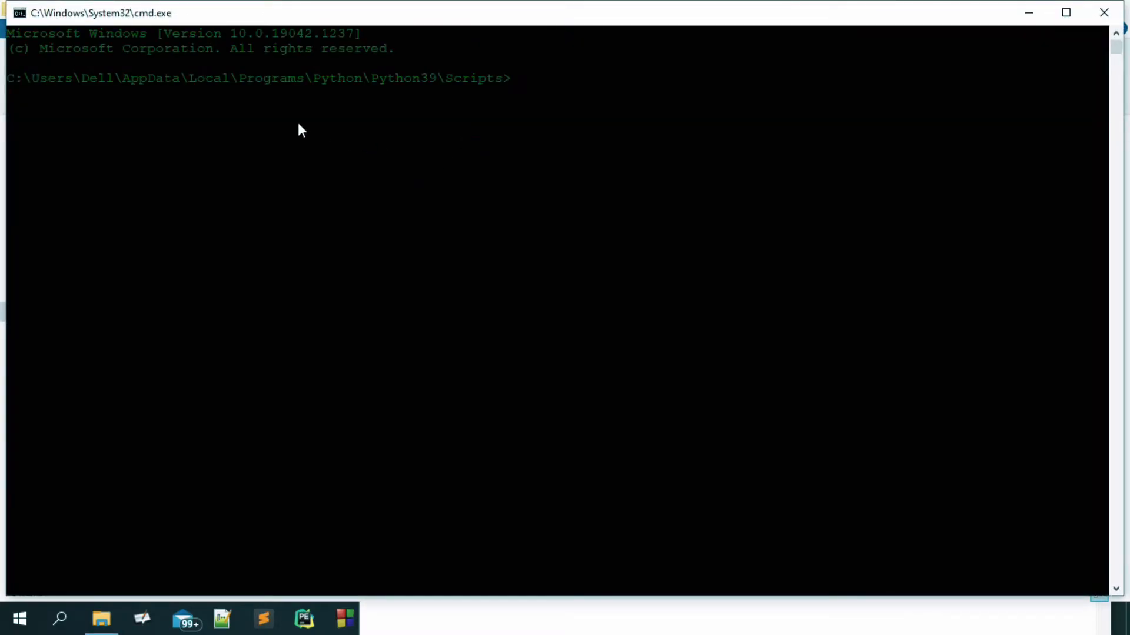
mouse_move(351, 106)
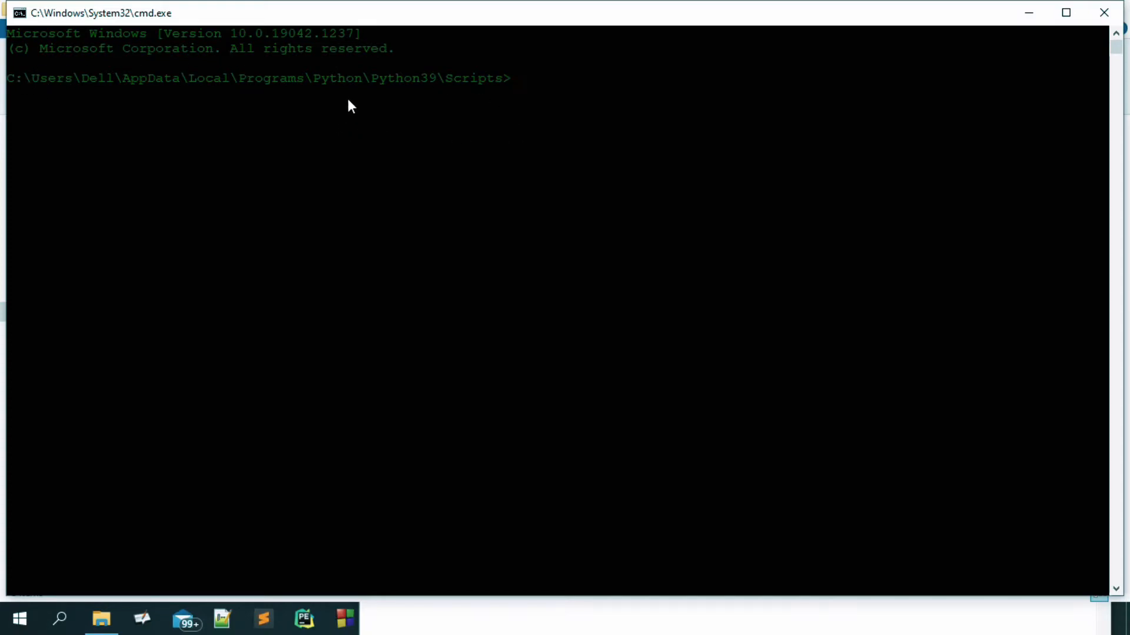
mouse_move(17, 27)
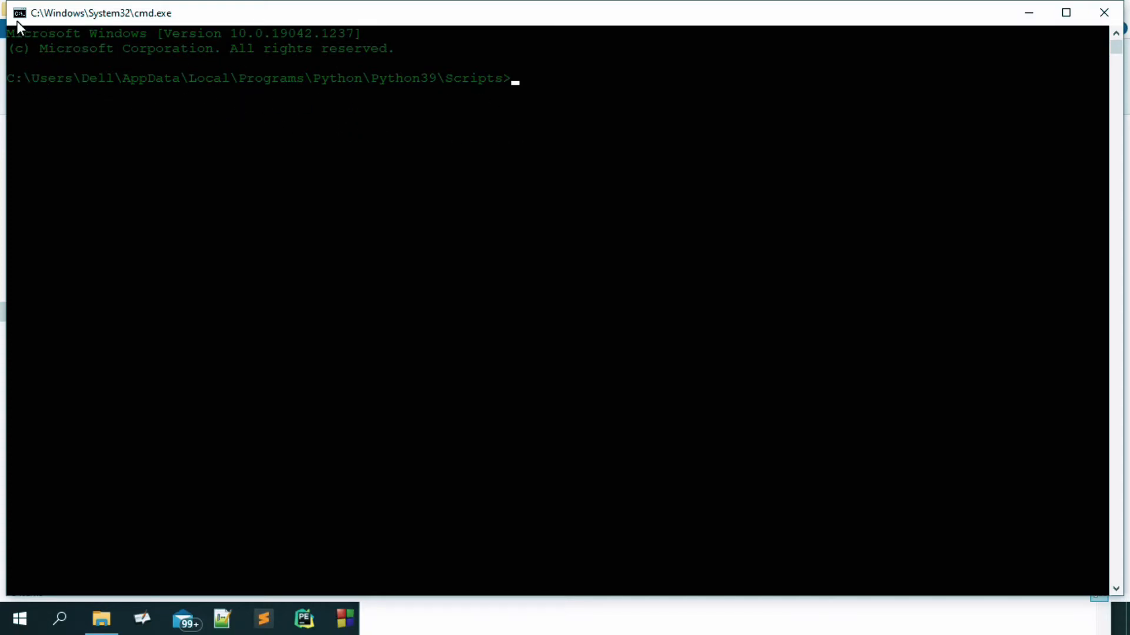
Set the console font to bold at size 20 via the window's Properties.
click(18, 13)
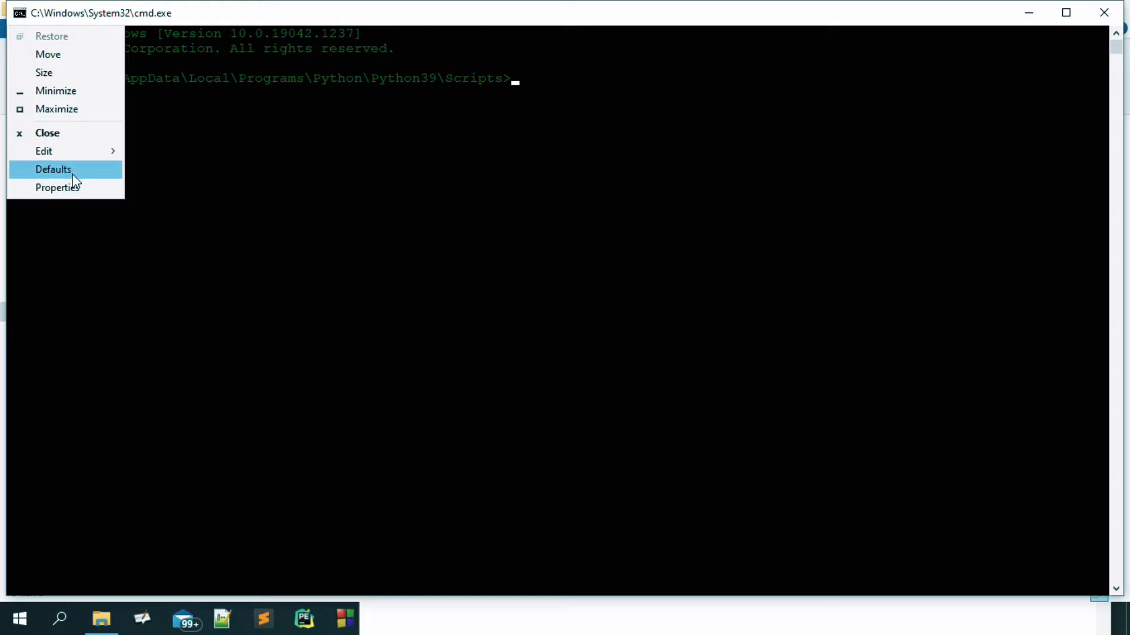
click(57, 188)
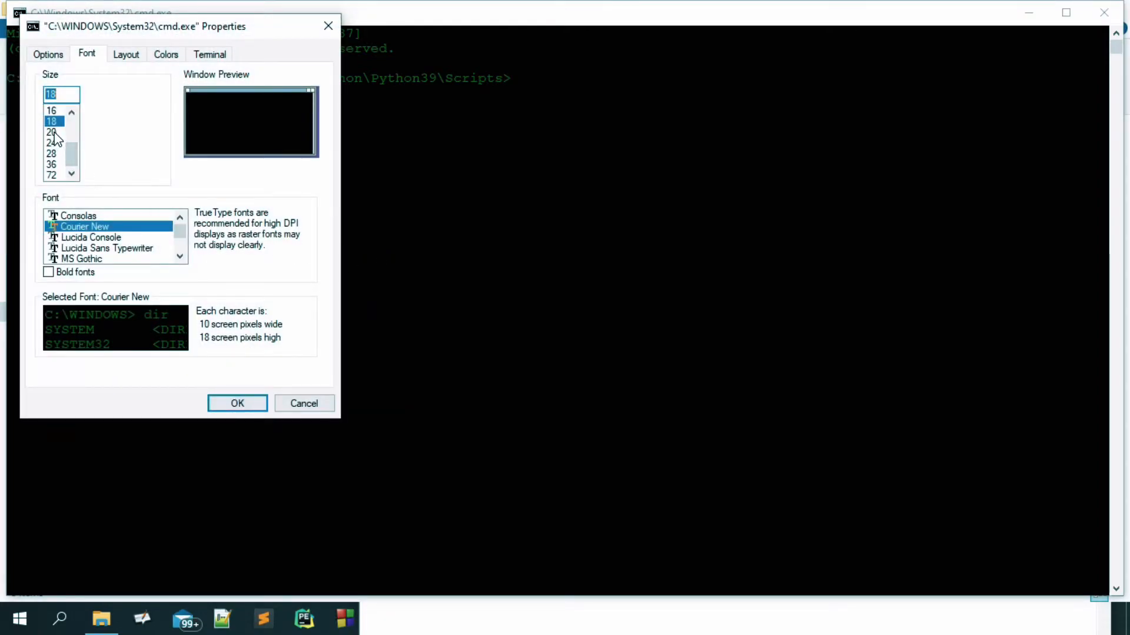
click(49, 272)
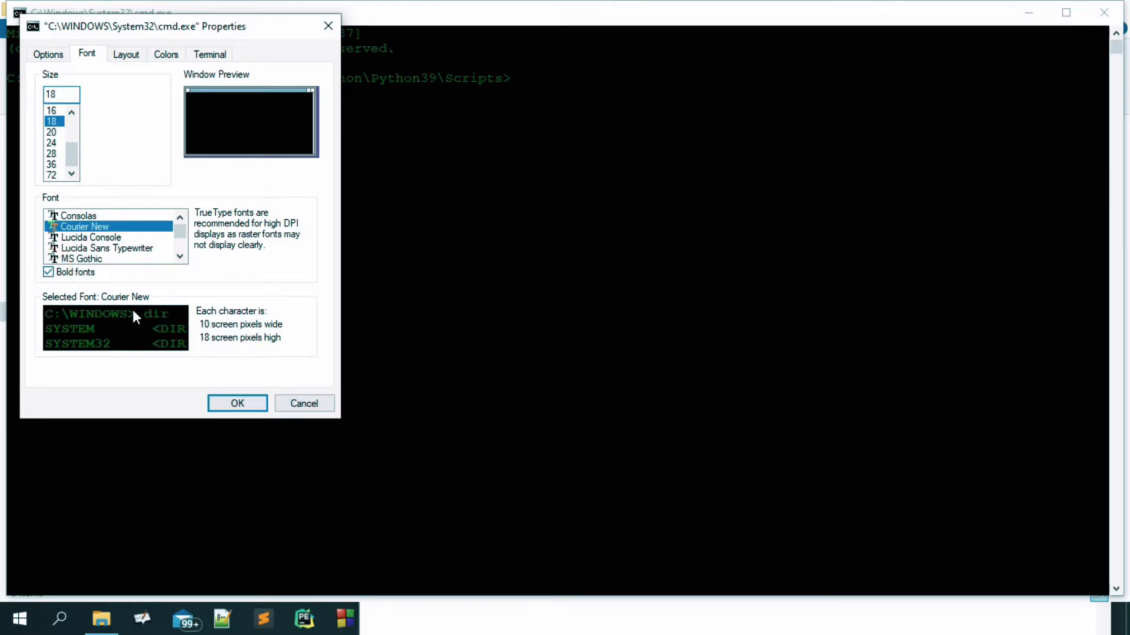
click(50, 133)
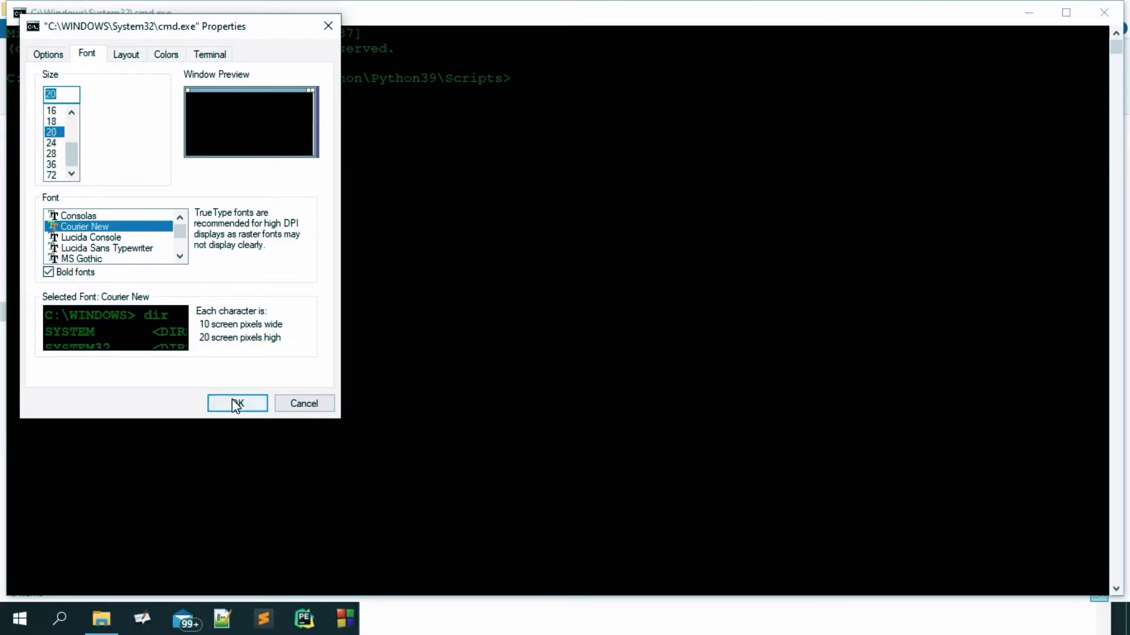
click(237, 403)
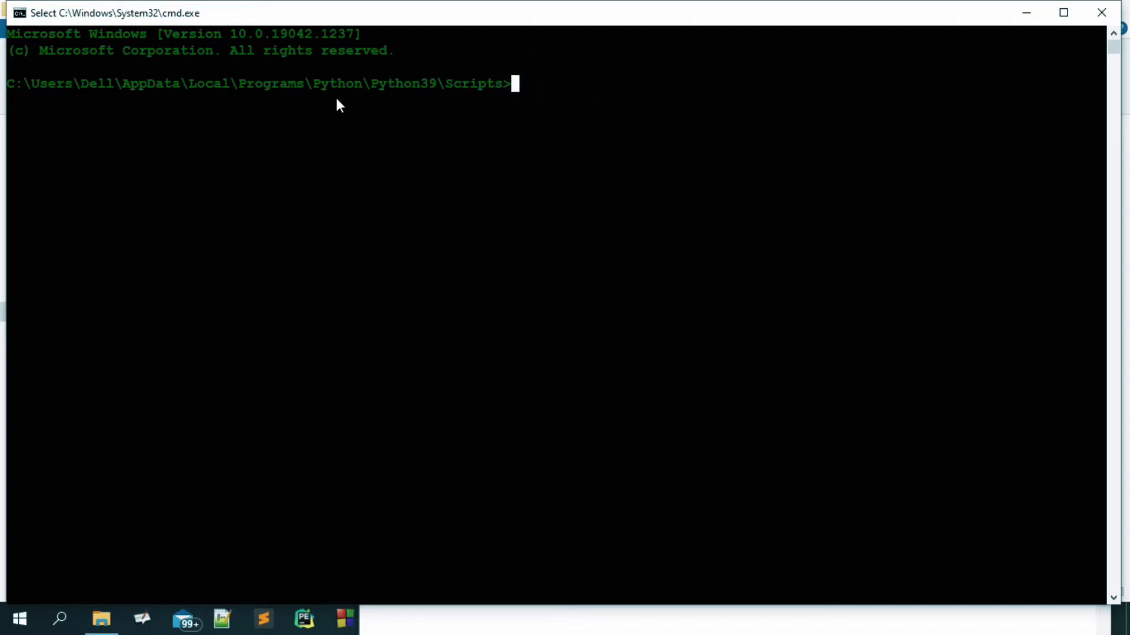
mouse_move(543, 101)
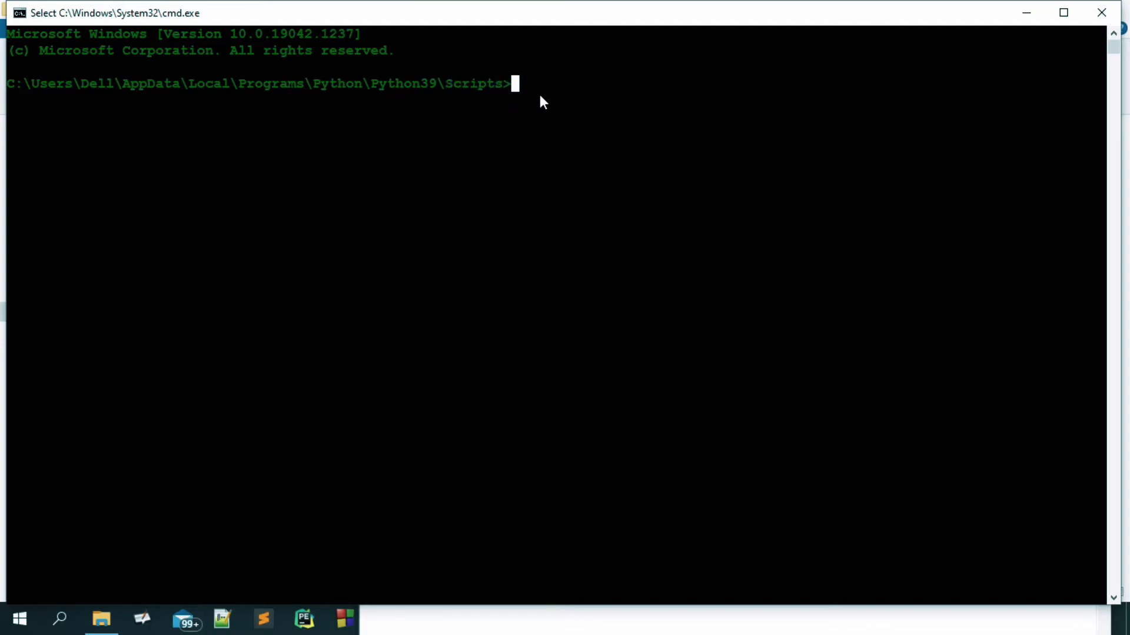
Run pip install numpy, installing numpy-1.21.2 successfully.
text(pi)
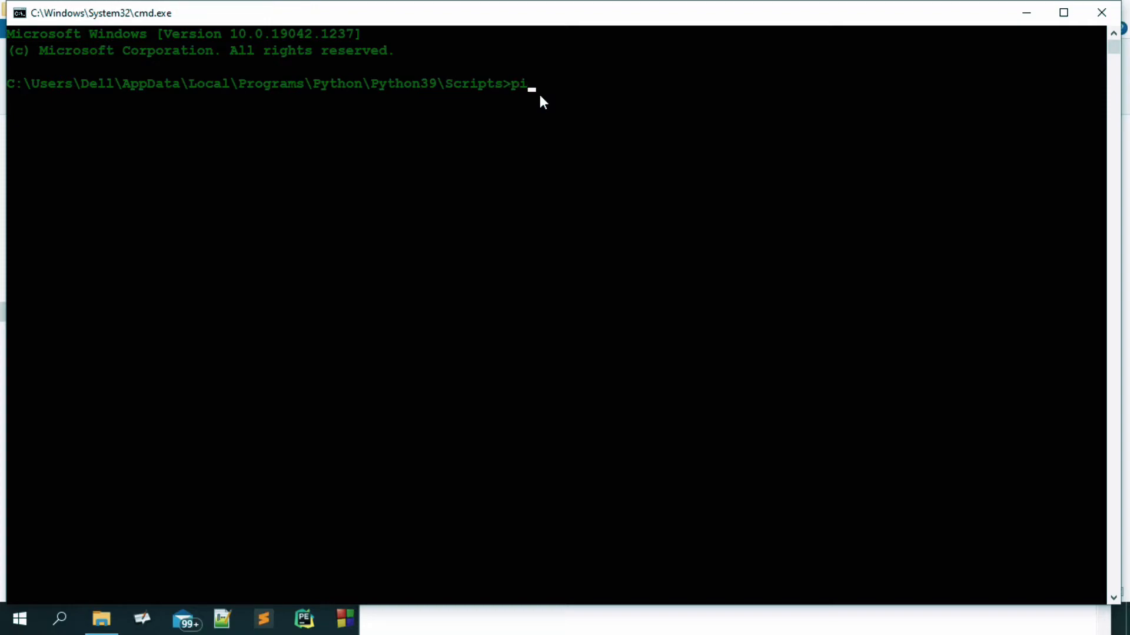
text(p insta)
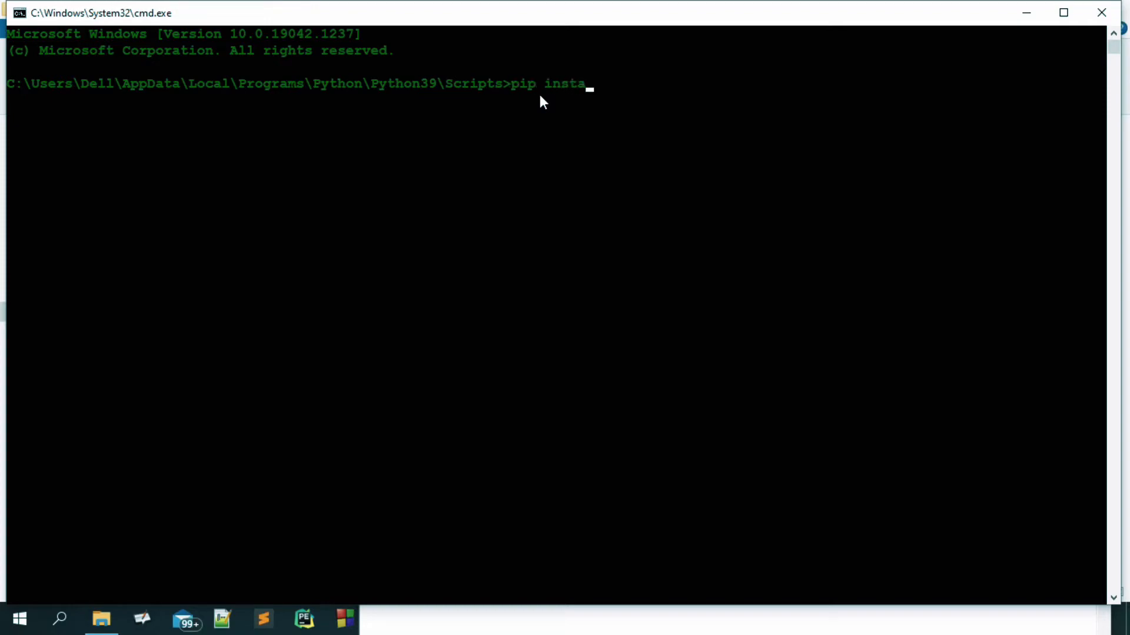
text(ll n)
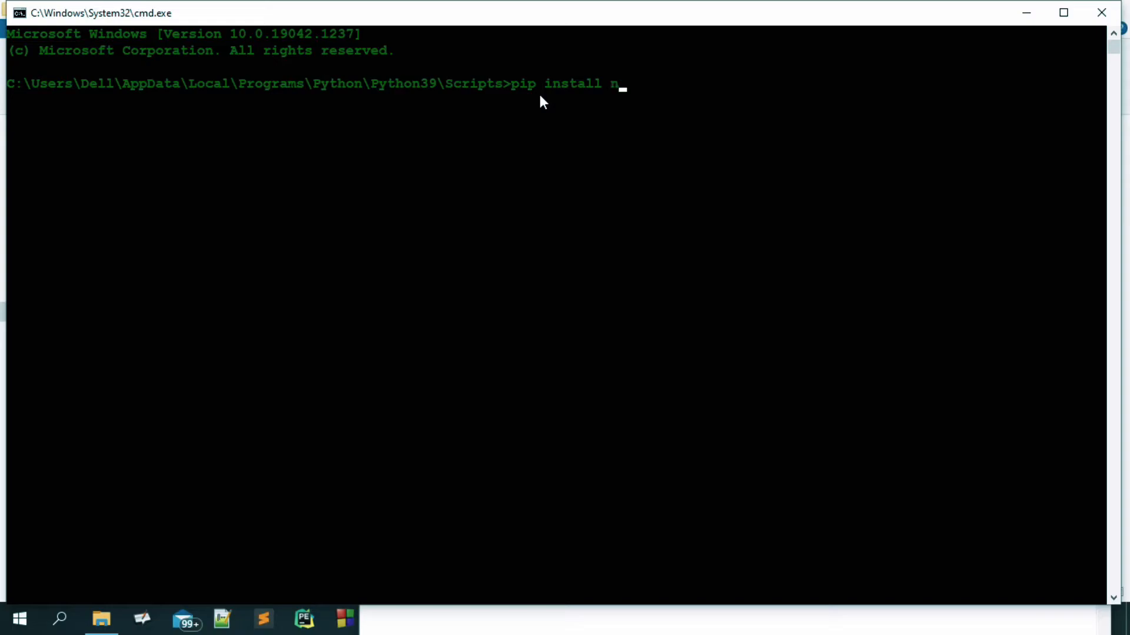
text(umpy)
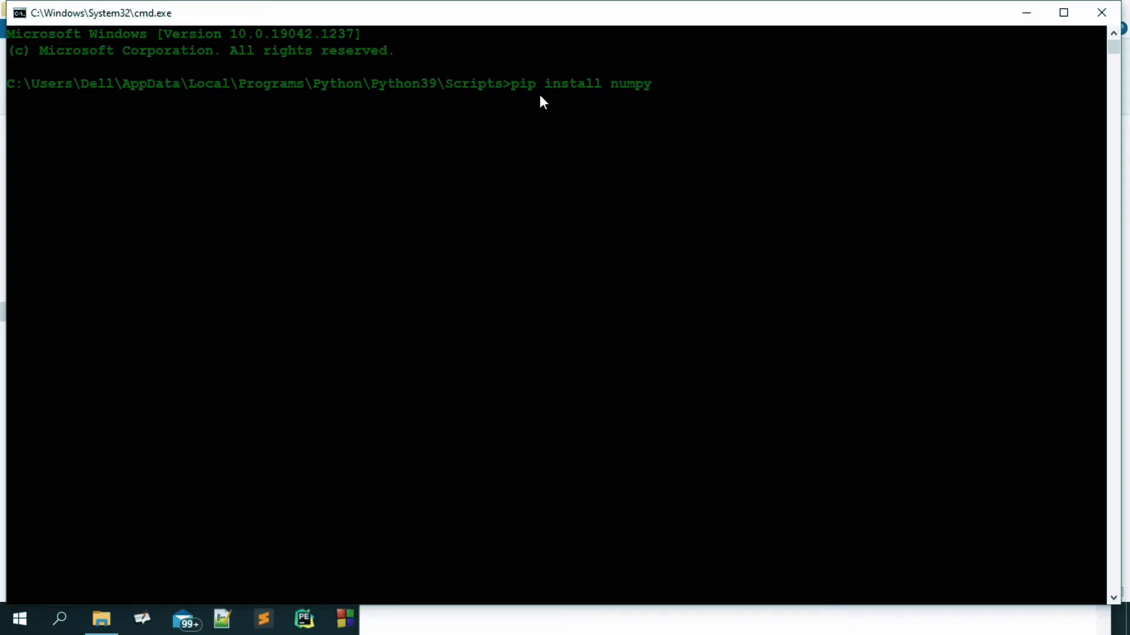
key(Return)
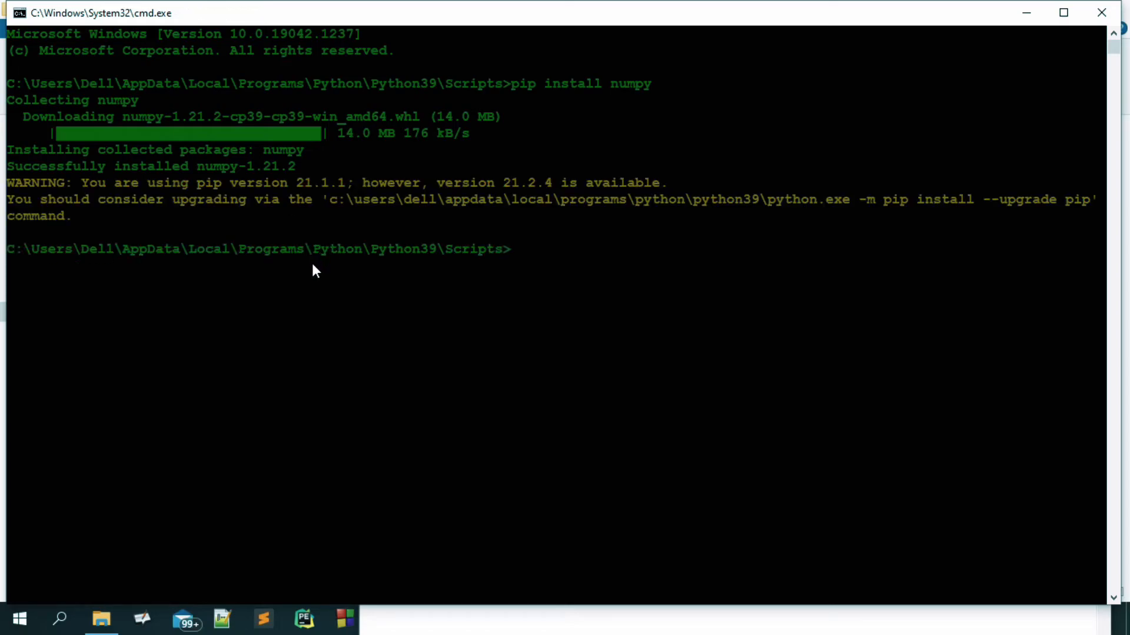
mouse_move(665, 293)
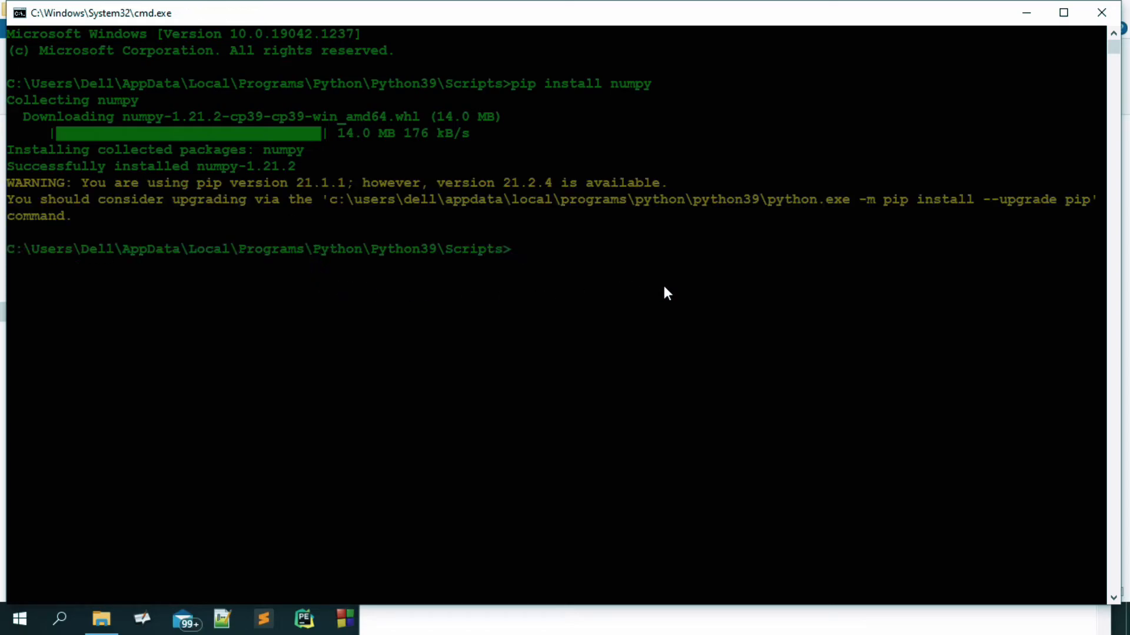
mouse_move(358, 604)
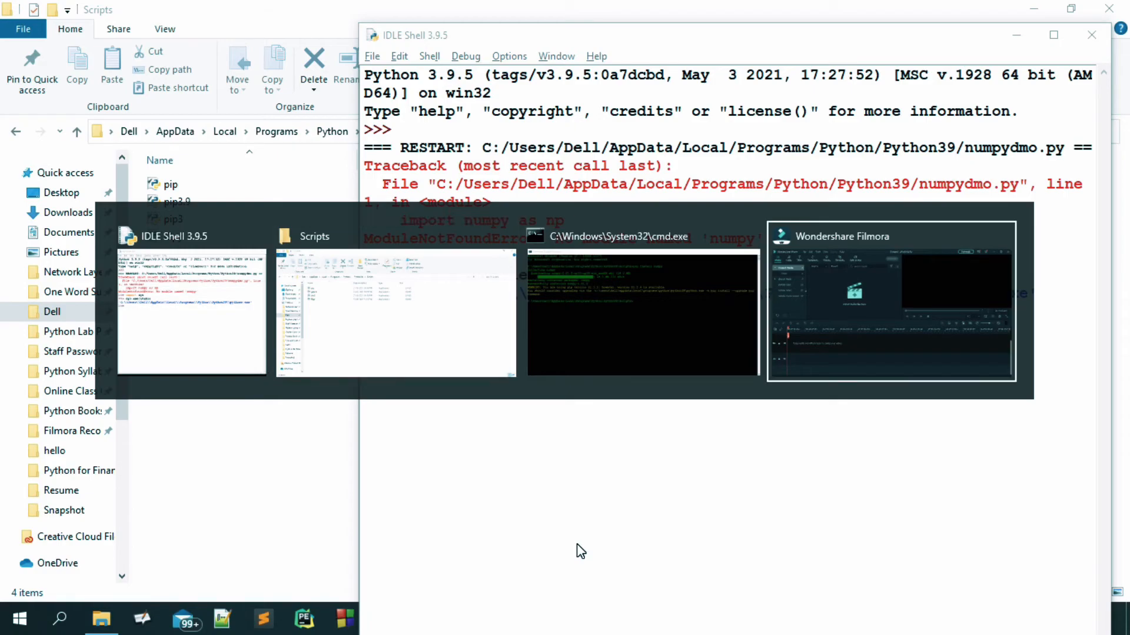
click(373, 57)
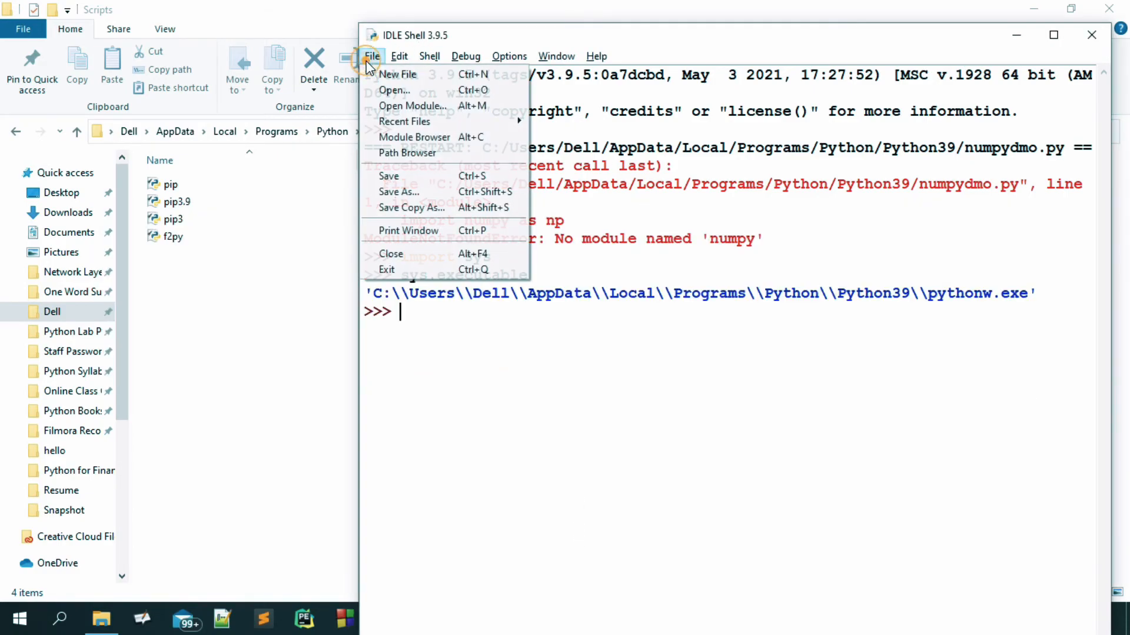
click(394, 91)
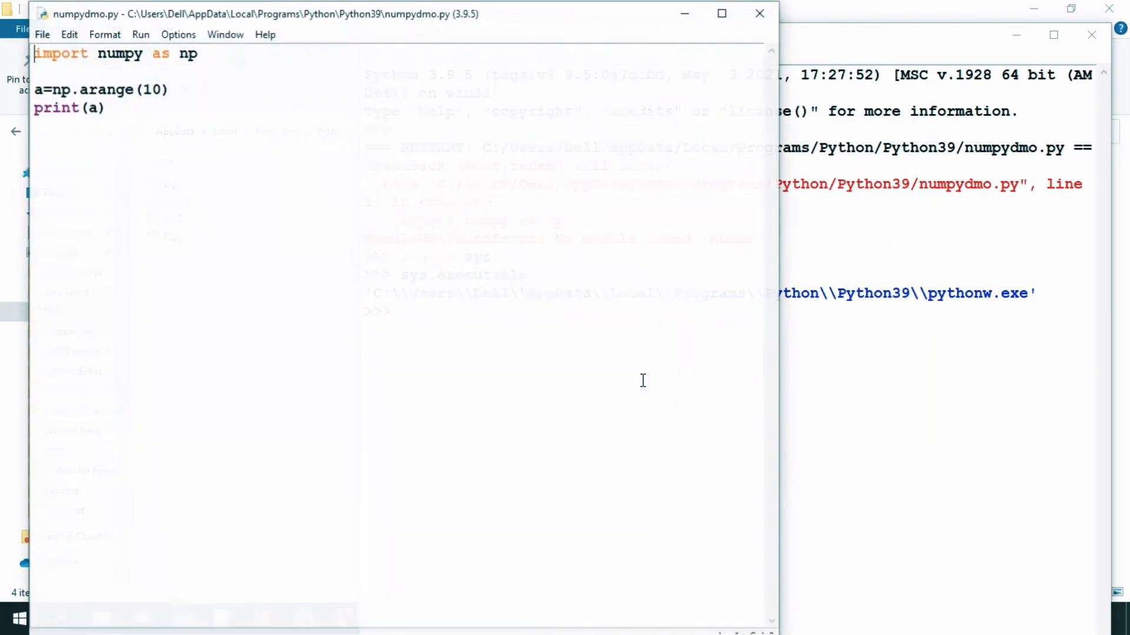
click(140, 34)
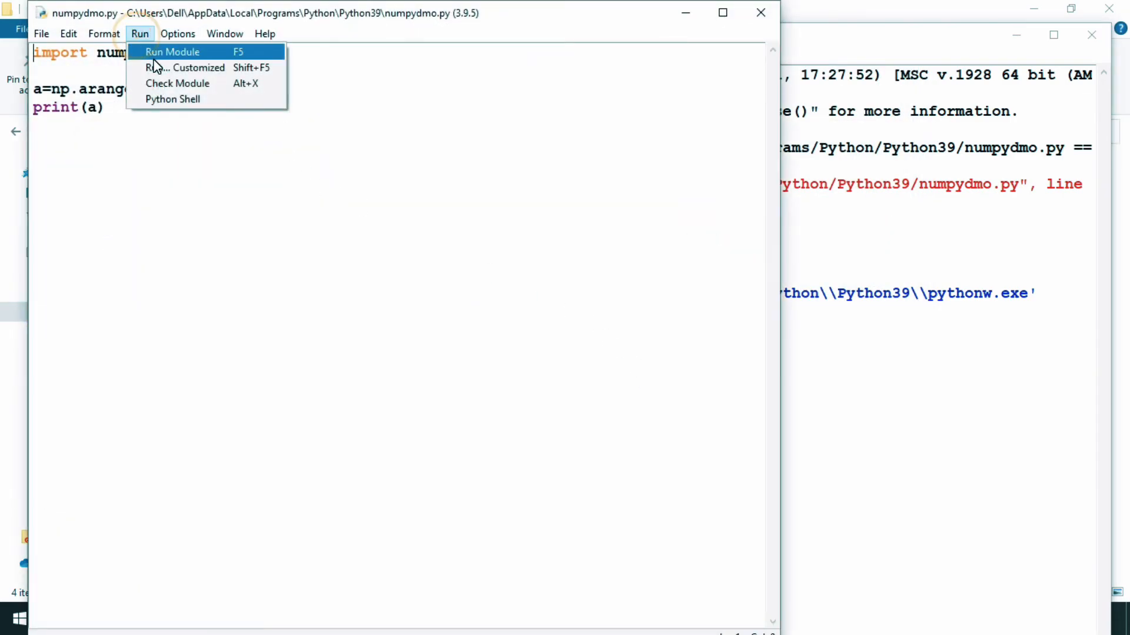
click(172, 50)
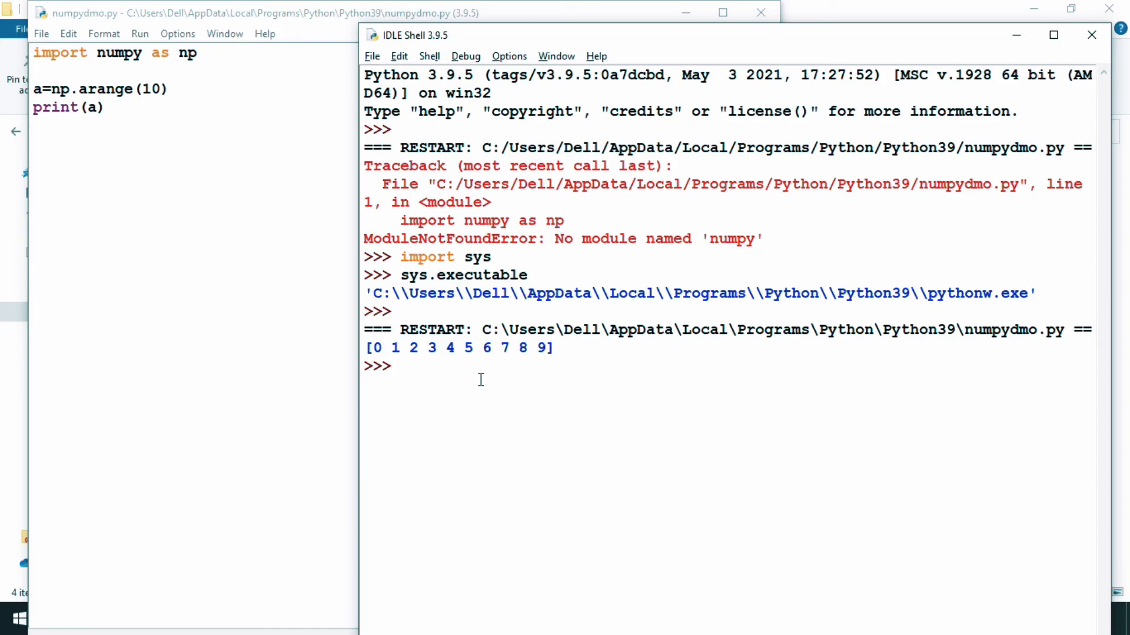
click(400, 366)
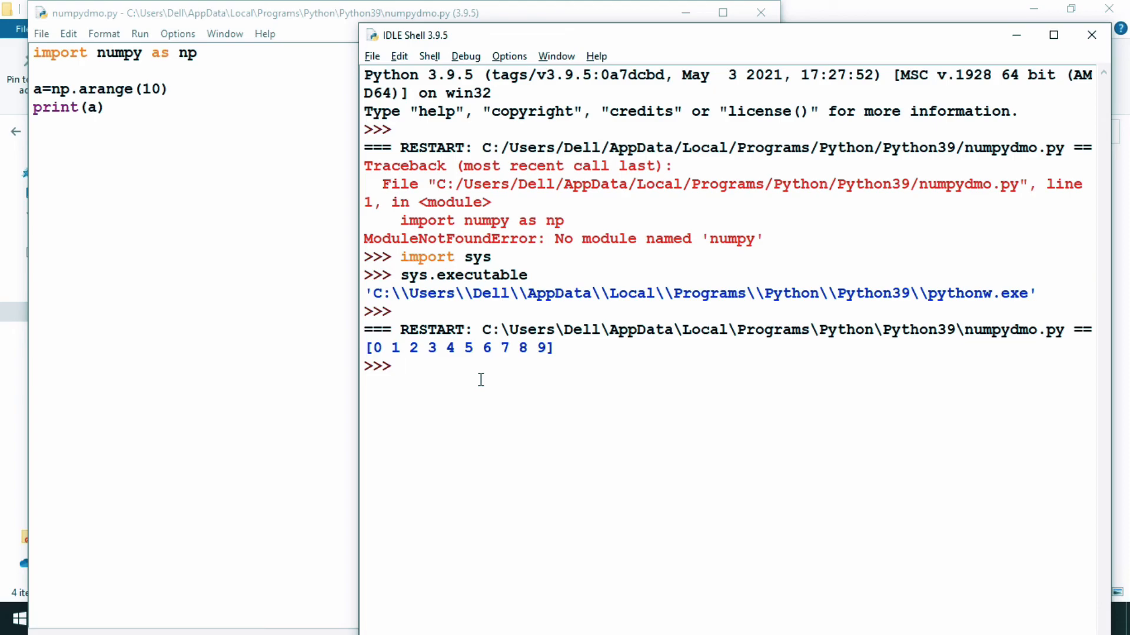
click(400, 367)
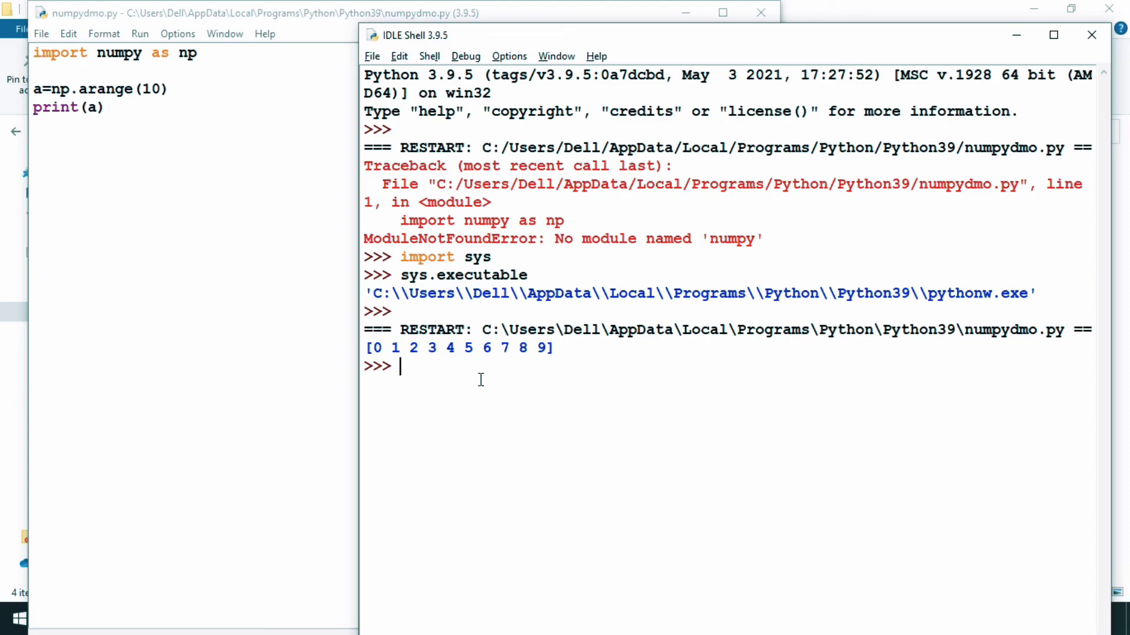